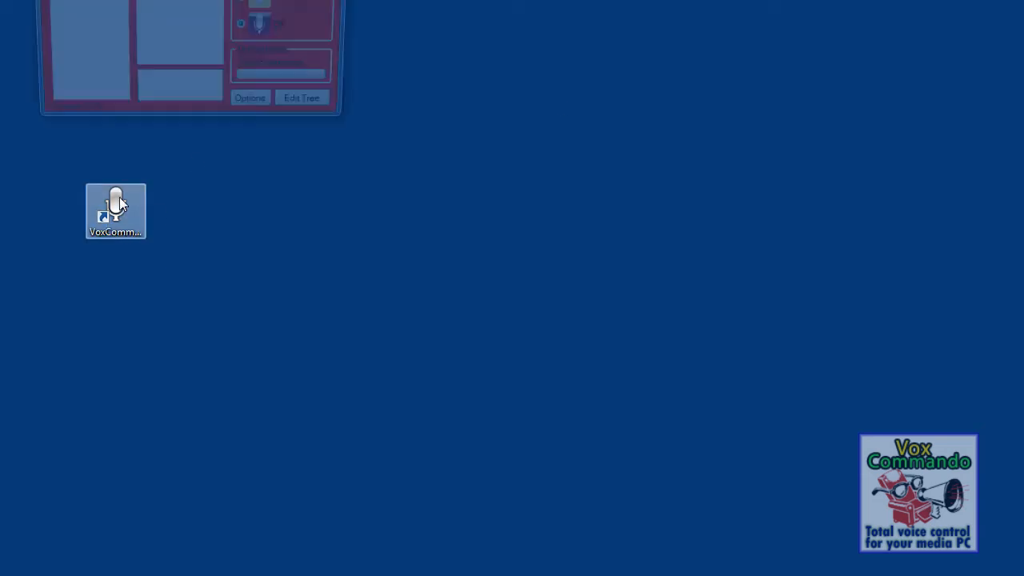
# Launch VoxCommando from the desktop and switch its listening Mode to Off
pyautogui.doubleClick(115, 211)
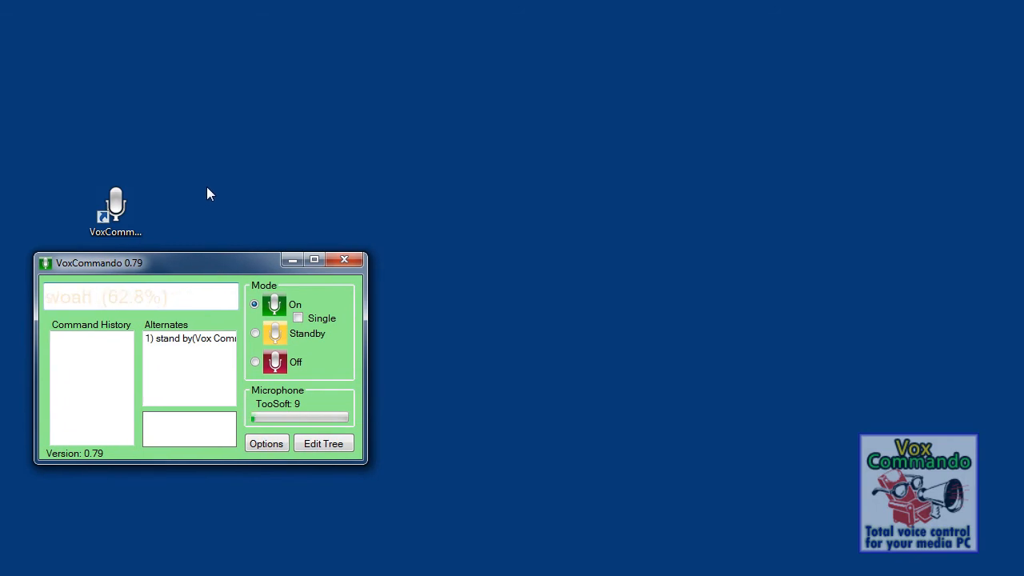
pyautogui.click(254, 362)
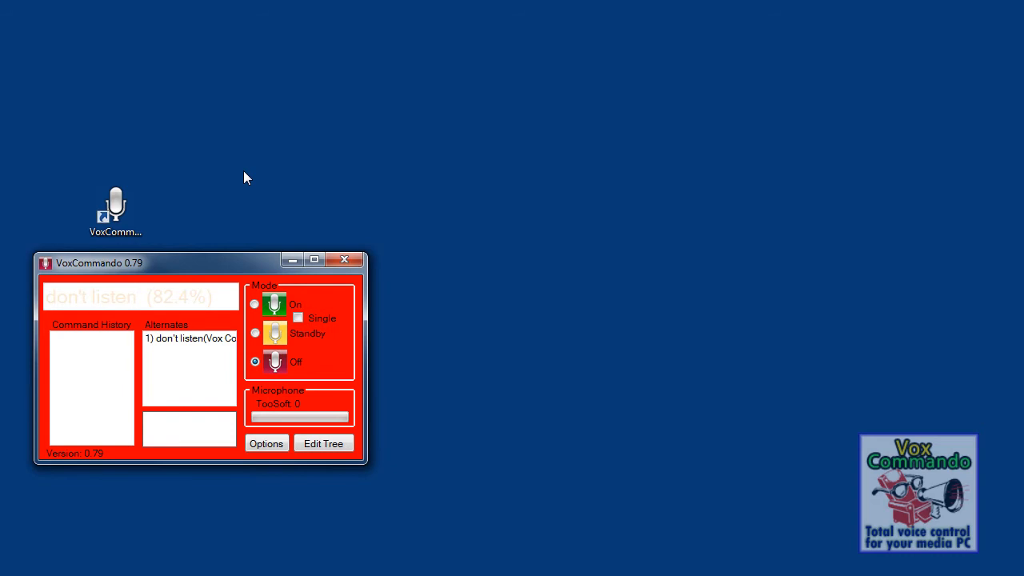
pyautogui.moveTo(310, 440)
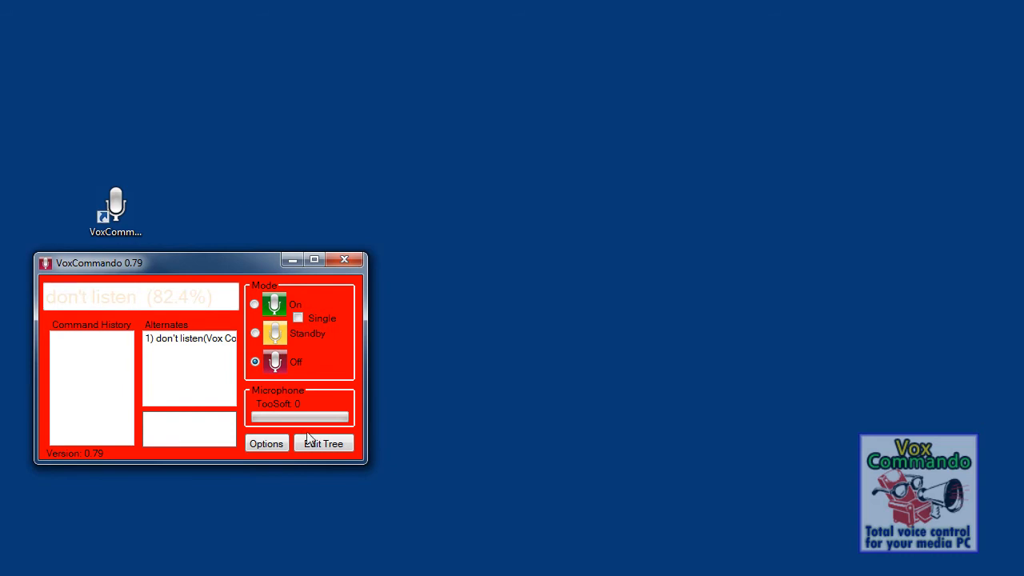
# In the Tree Editor, create a group named 'test keyboard and scrolling' under test scrolling
pyautogui.click(324, 443)
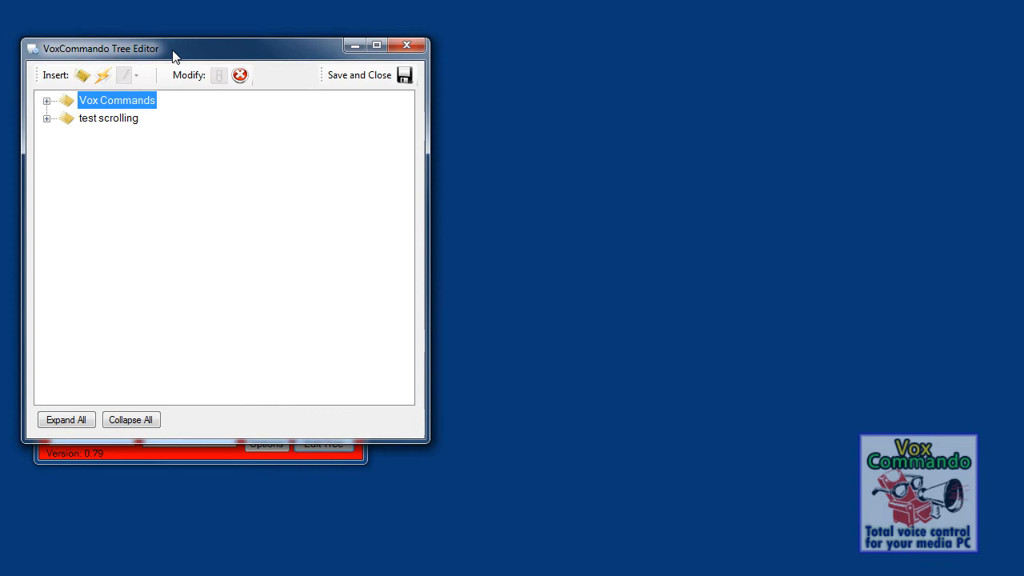
pyautogui.click(48, 118)
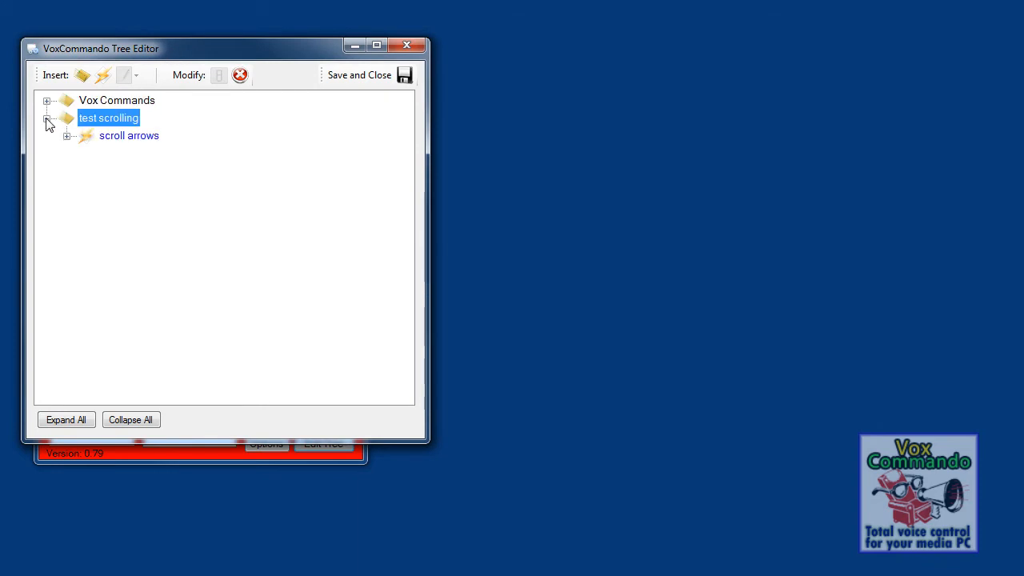
pyautogui.click(82, 75)
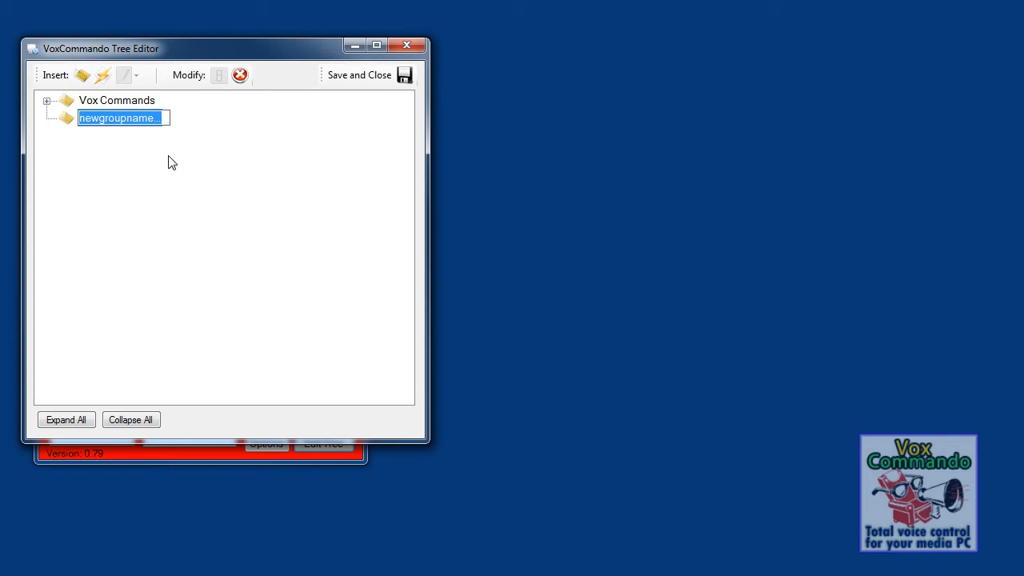
pyautogui.write('test')
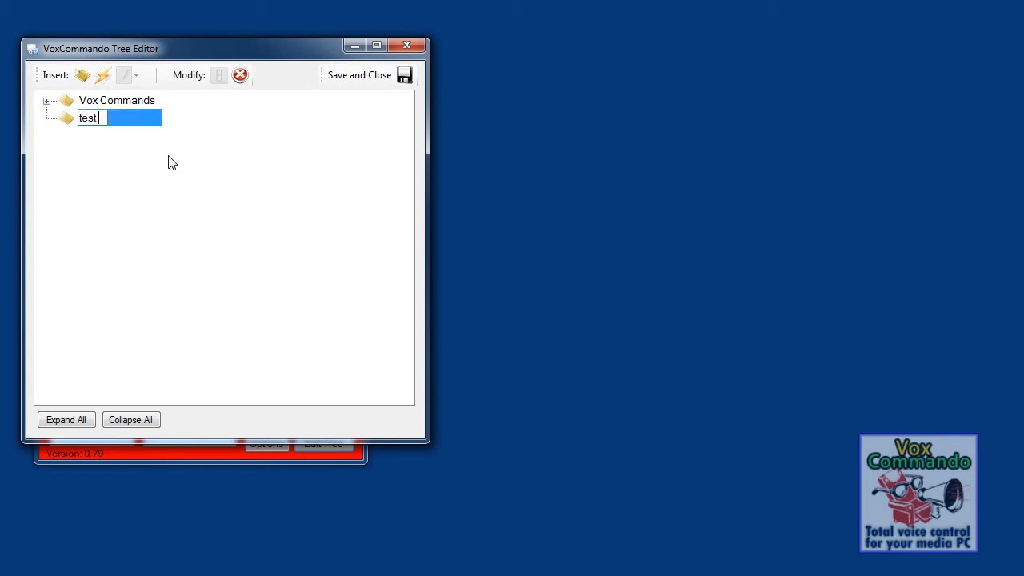
pyautogui.write('keyboard and scrolling')
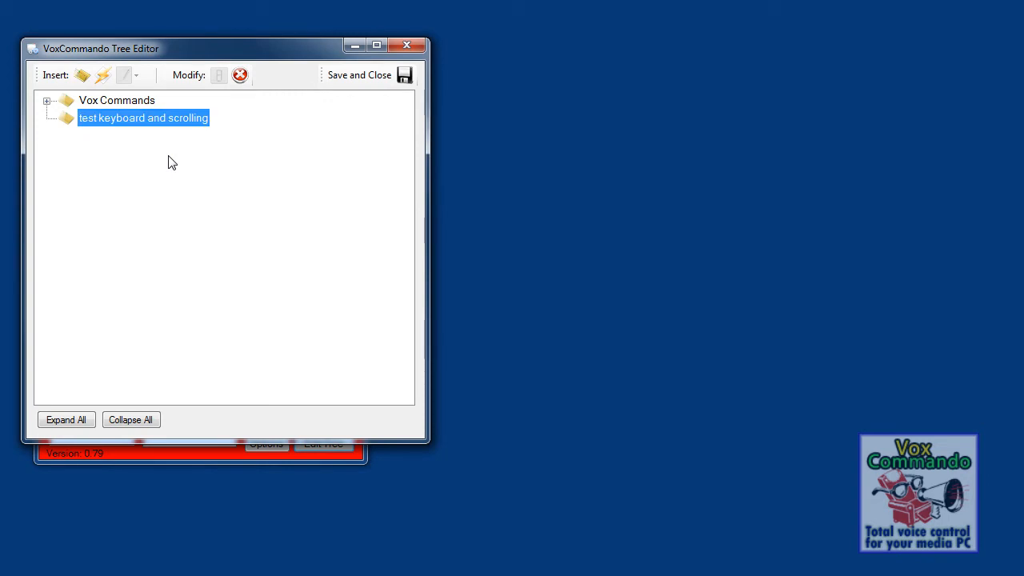
# Add a new command named 'sendkeys demo01' inside the group
pyautogui.click(103, 75)
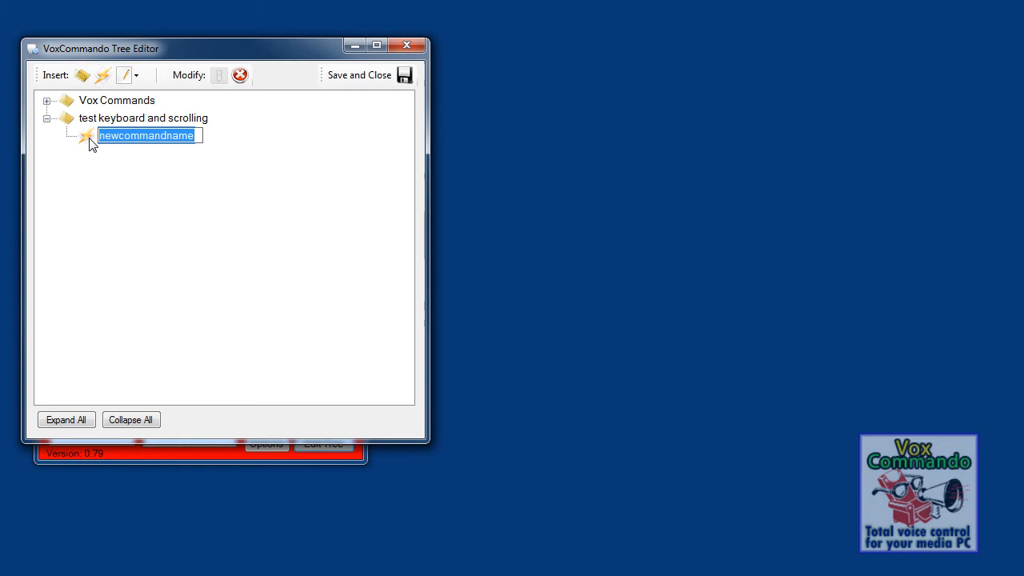
pyautogui.write('sendkeys demo01')
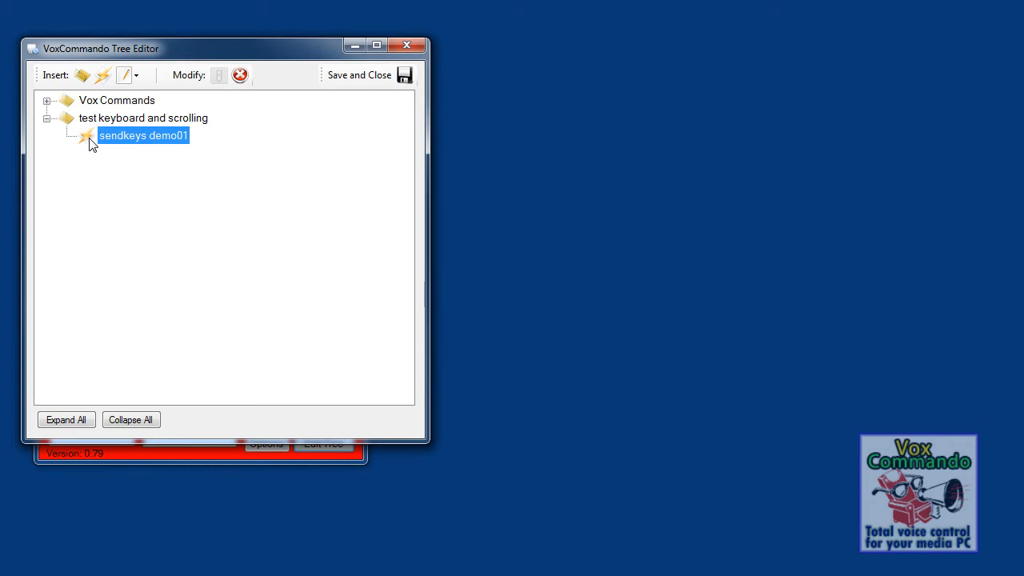
# Give sendkeys demo01 the trigger phrase 'type somethign'
pyautogui.click(136, 75)
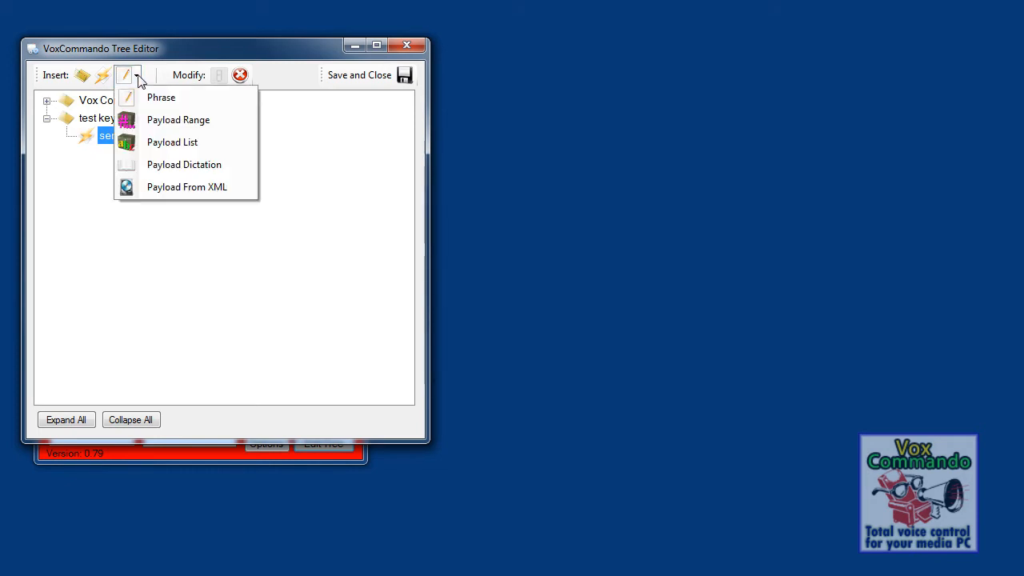
pyautogui.click(160, 98)
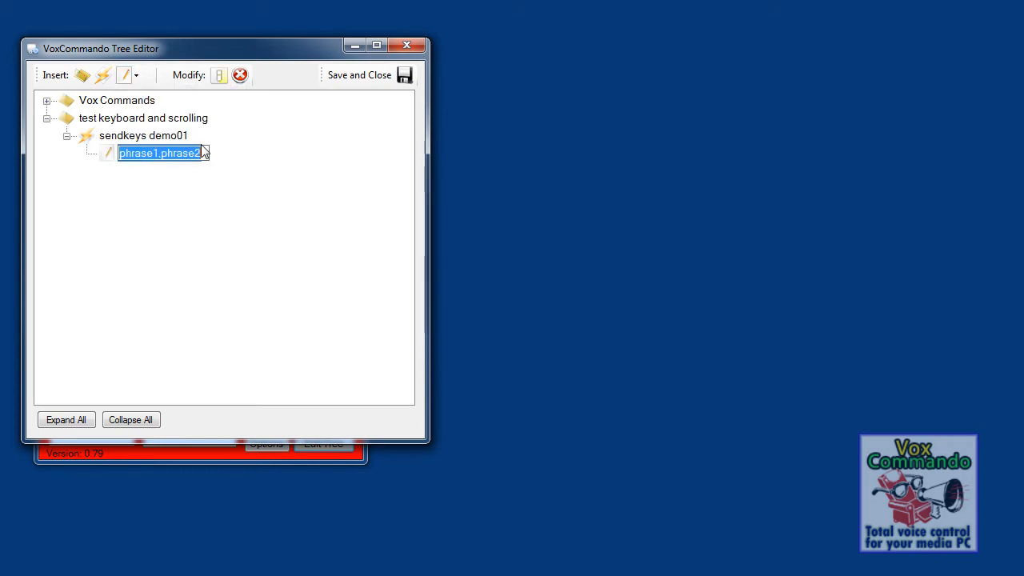
pyautogui.write('type somethign')
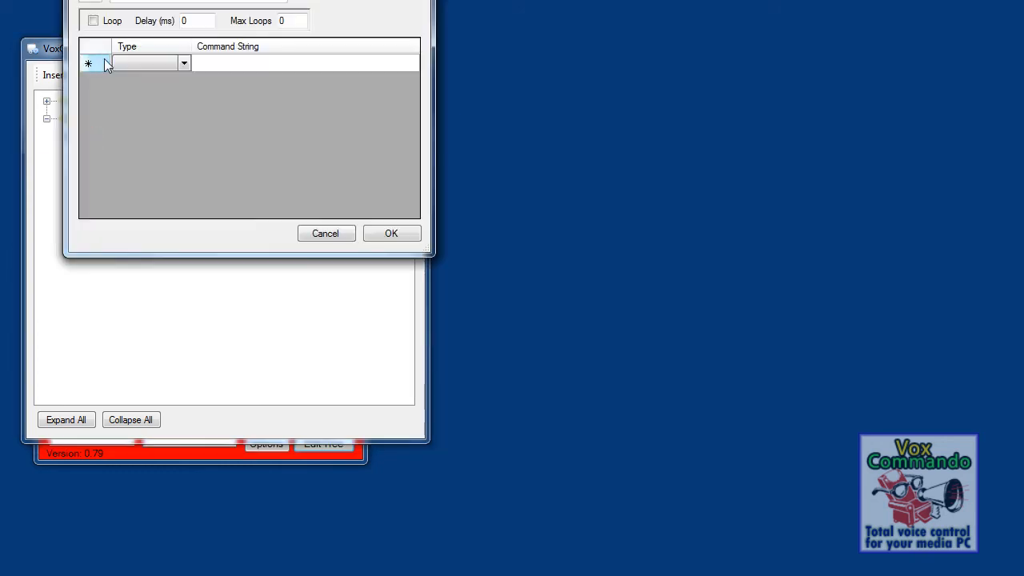
# Set the action to SendKeys with command string 'this is a test' and confirm with OK
pyautogui.click(184, 64)
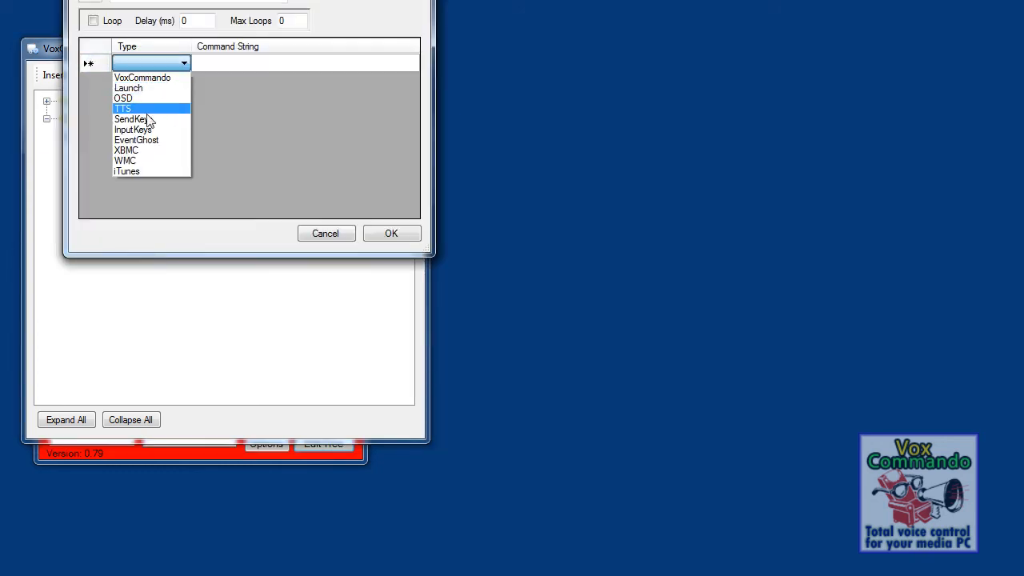
pyautogui.click(134, 118)
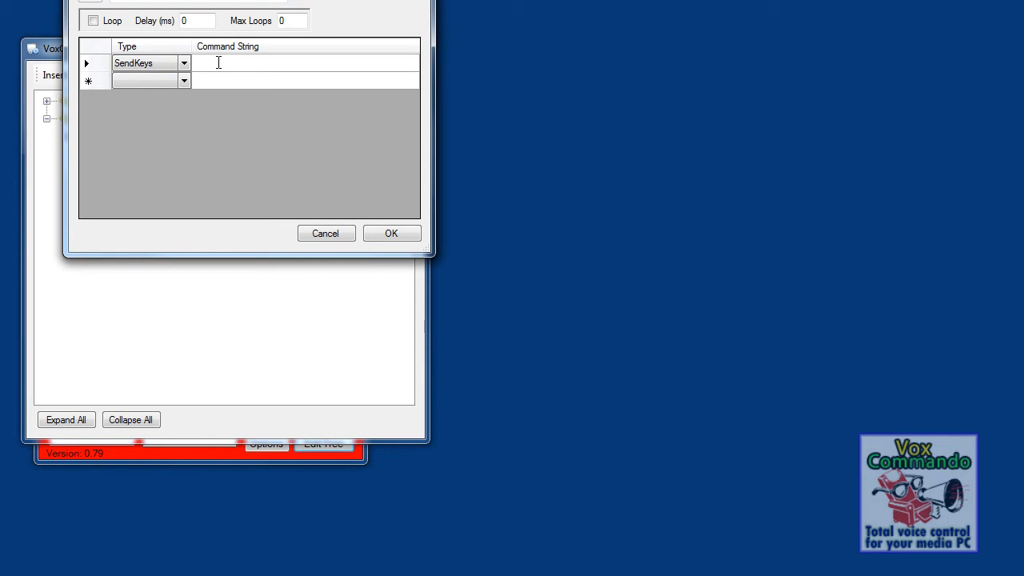
pyautogui.write('this is a test')
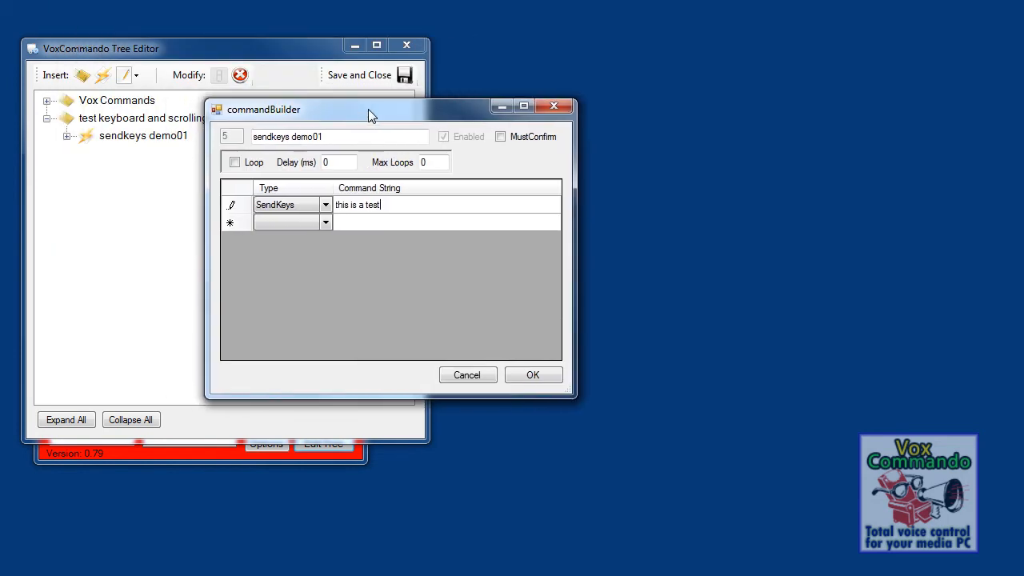
pyautogui.click(287, 221)
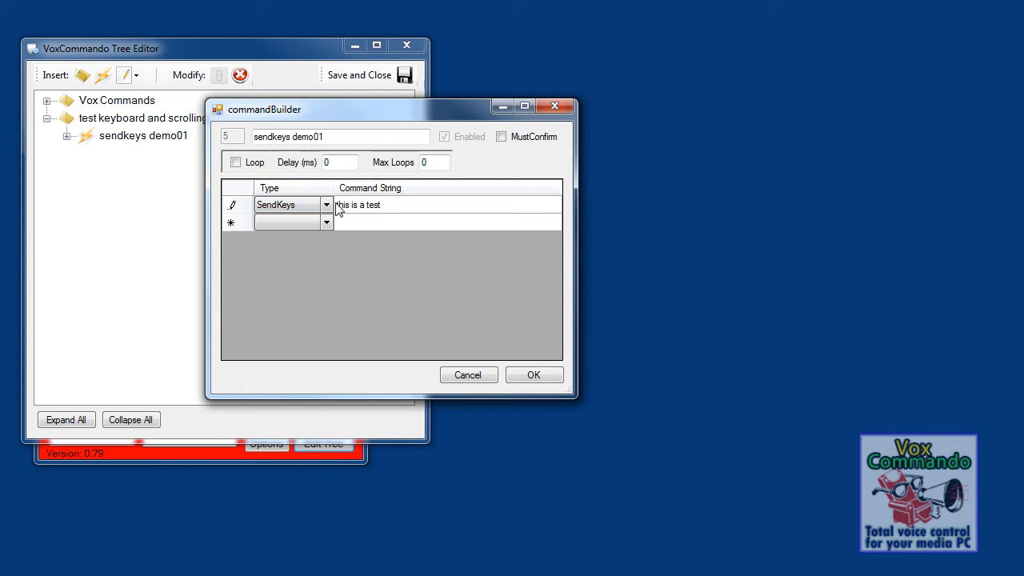
pyautogui.click(288, 205)
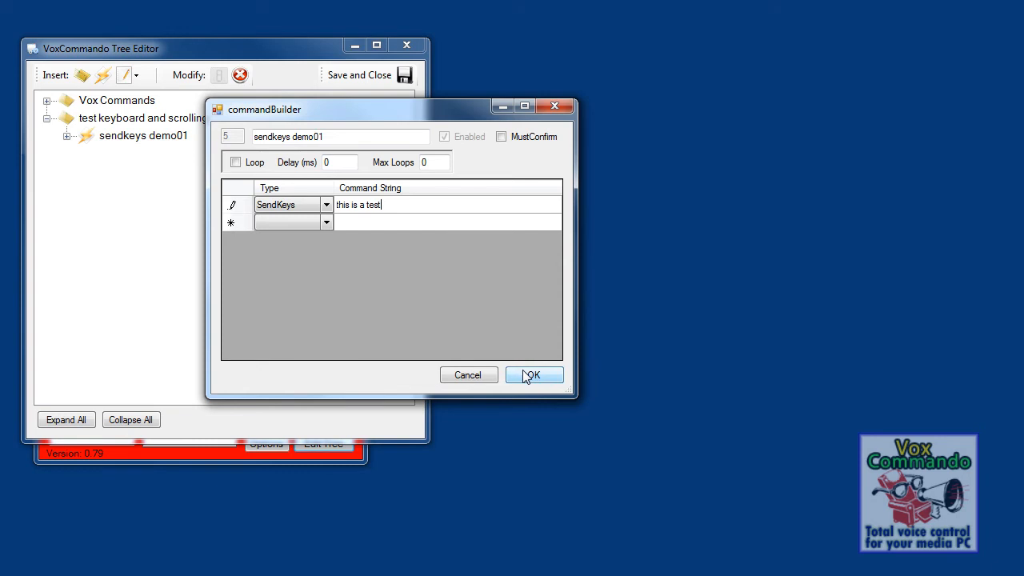
pyautogui.click(534, 374)
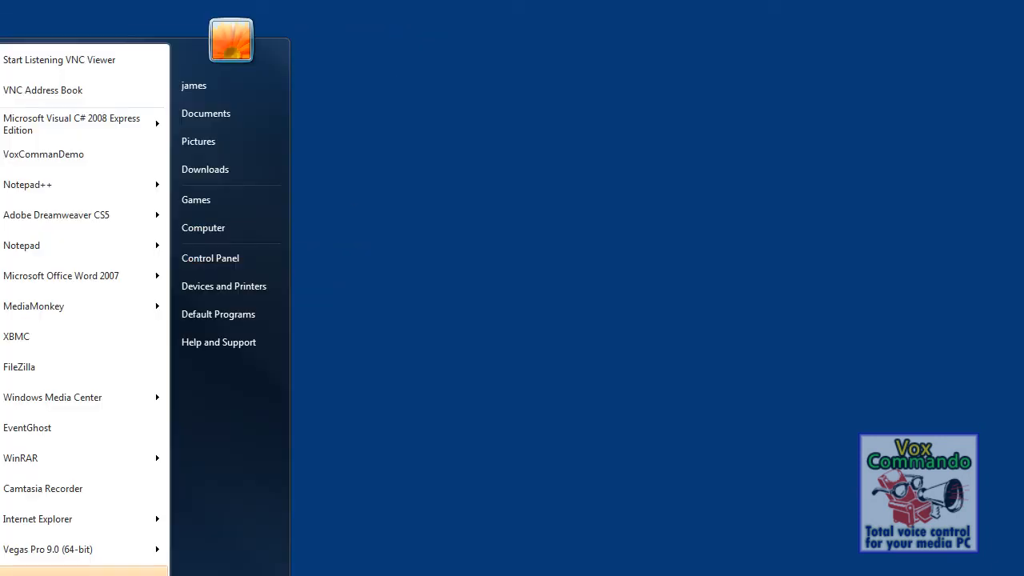
# Open Notepad, relaunch VoxCommando to test the spoken command, then set listening to Off
pyautogui.click(23, 246)
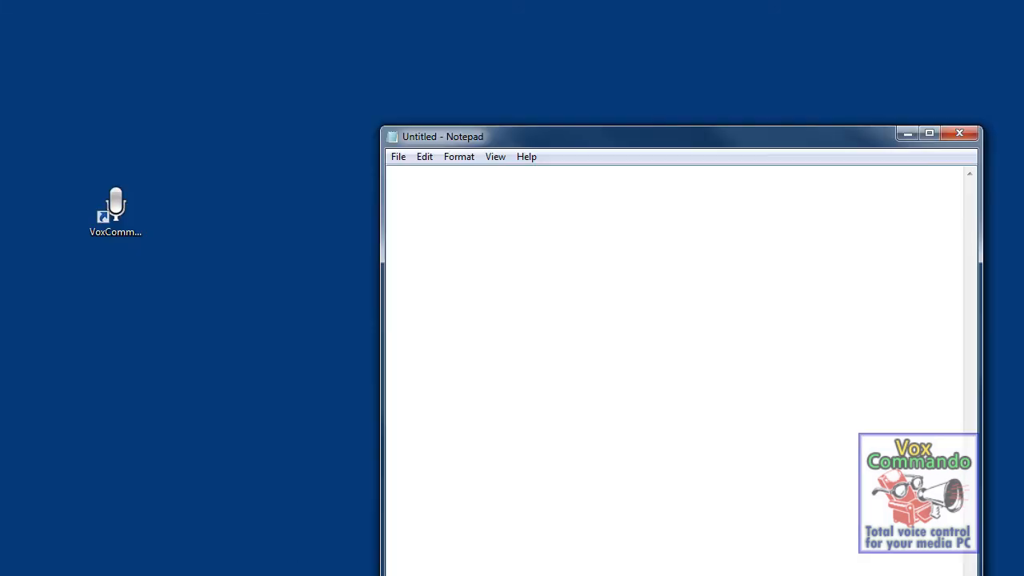
pyautogui.click(115, 212)
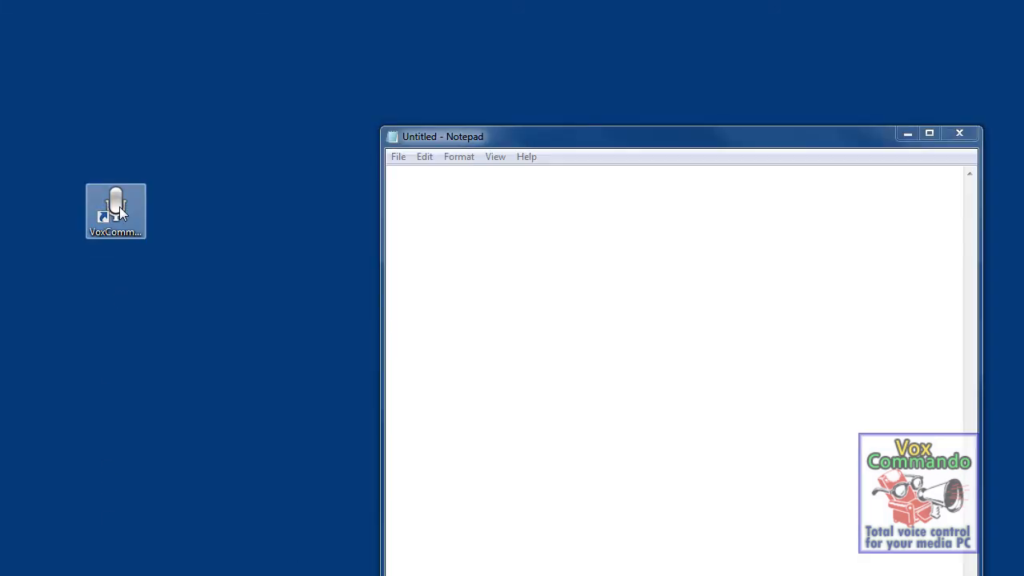
pyautogui.doubleClick(116, 211)
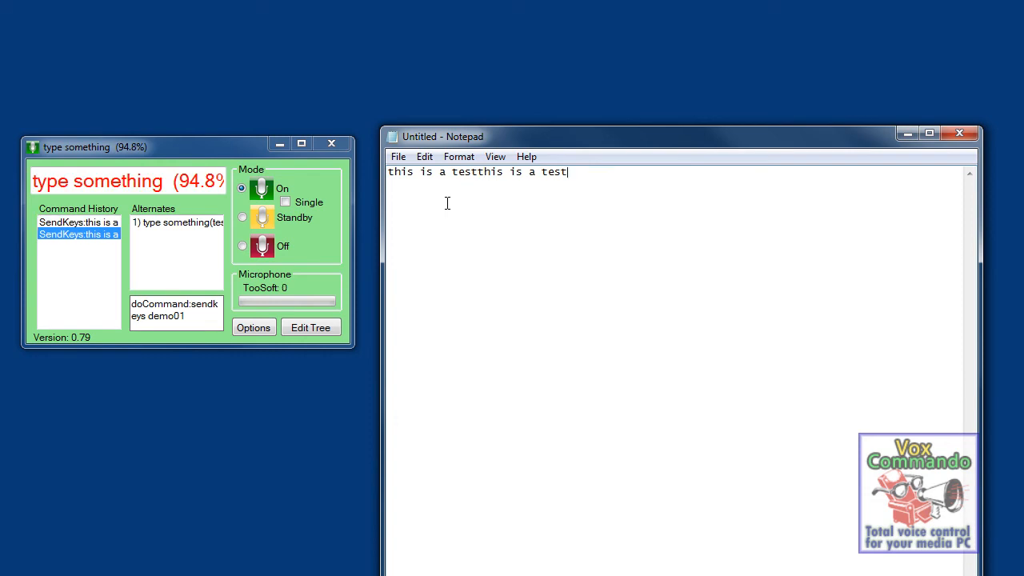
pyautogui.click(243, 246)
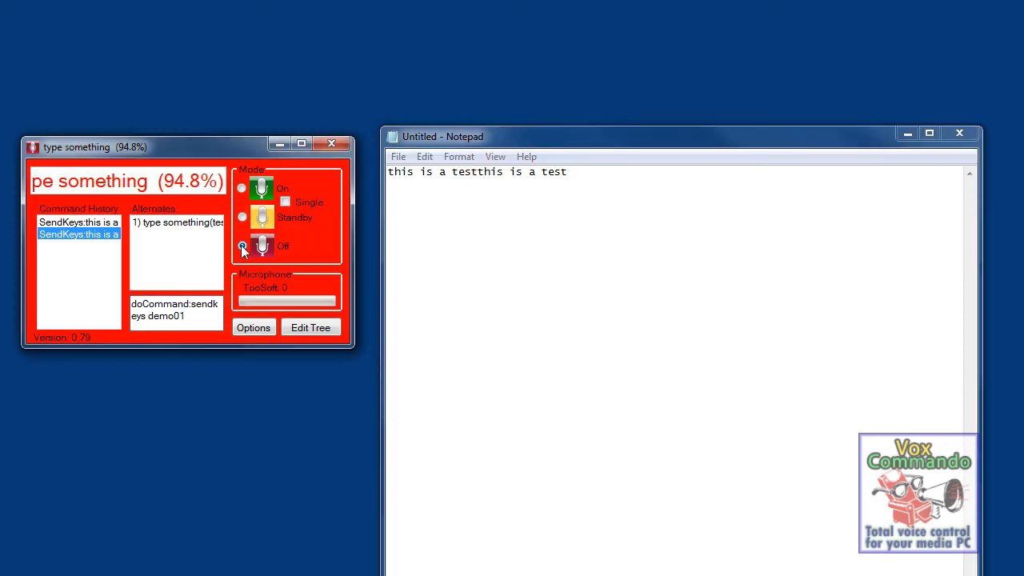
pyautogui.click(243, 246)
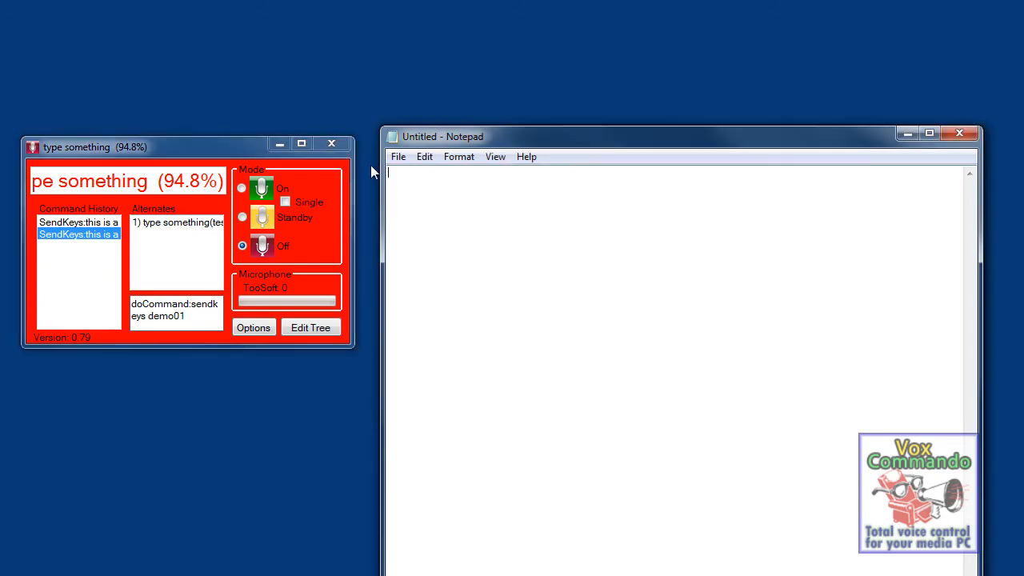
pyautogui.moveTo(365, 168)
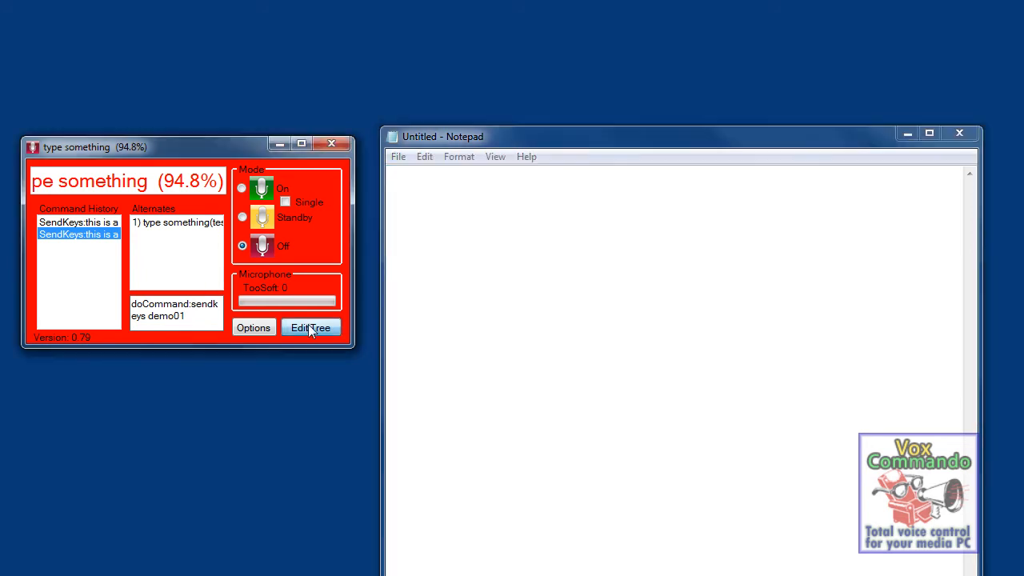
# Add a Payload Dictation entry to the sendkeys demo01 command
pyautogui.click(311, 327)
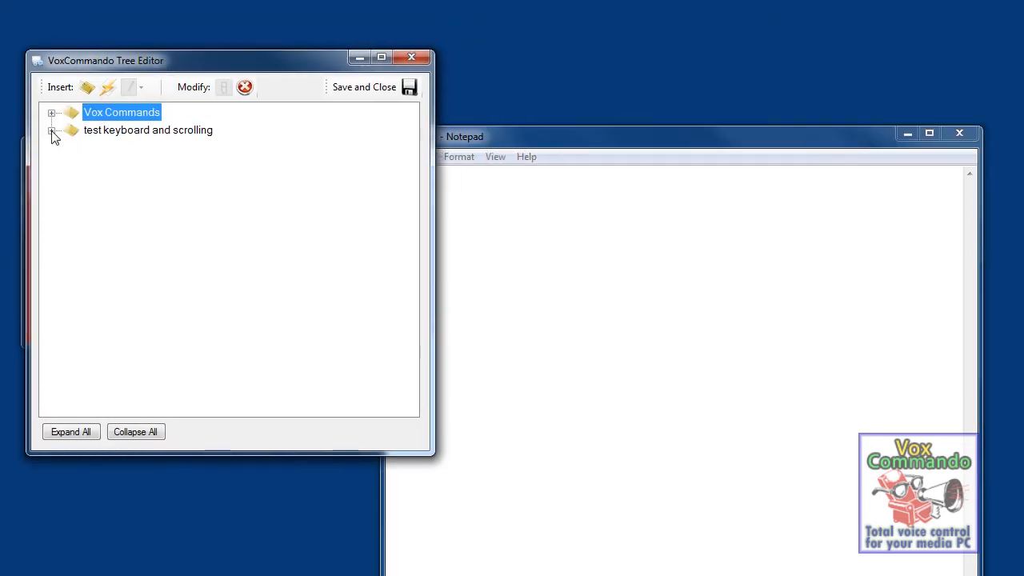
pyautogui.click(51, 129)
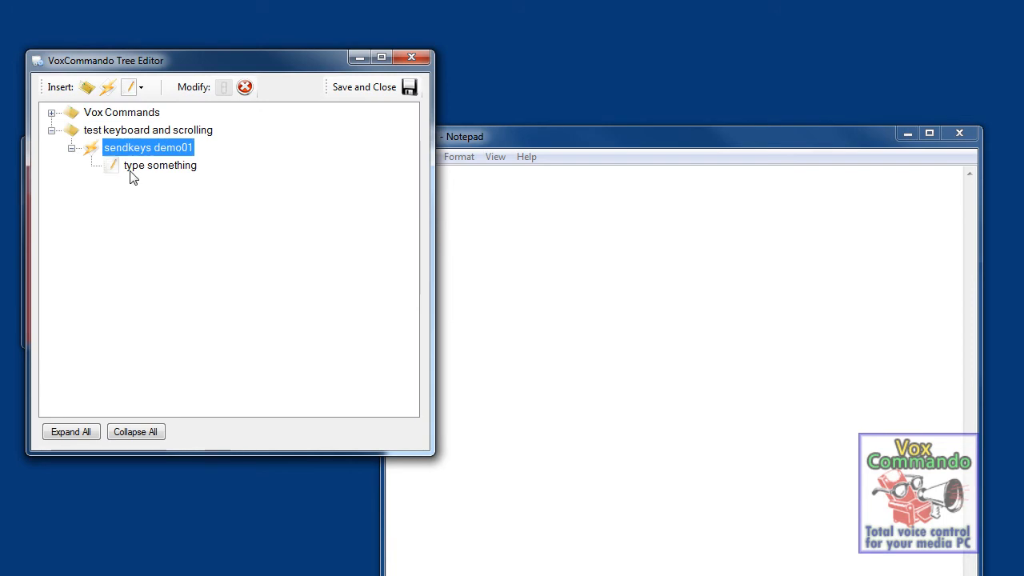
pyautogui.click(141, 87)
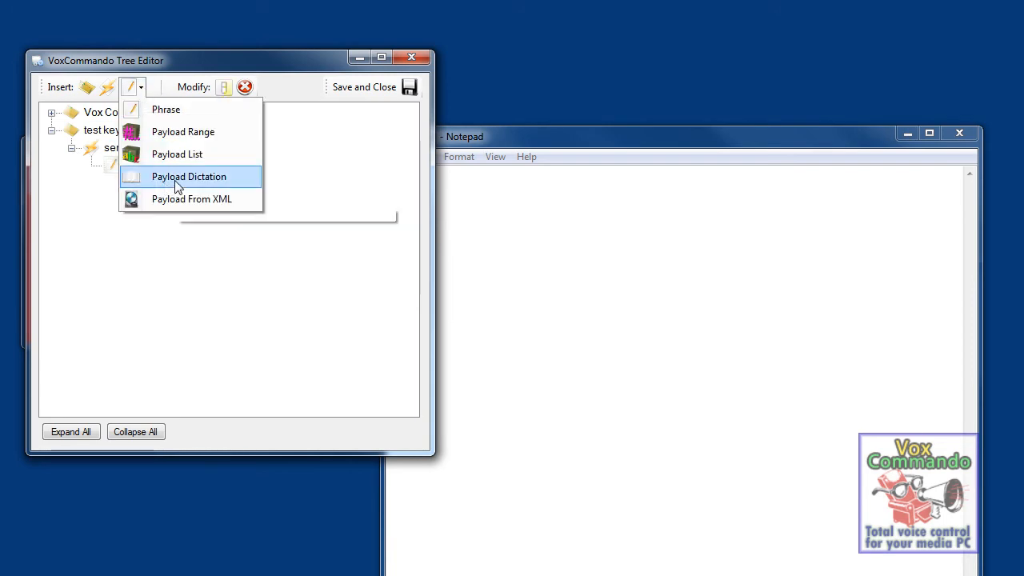
pyautogui.click(189, 176)
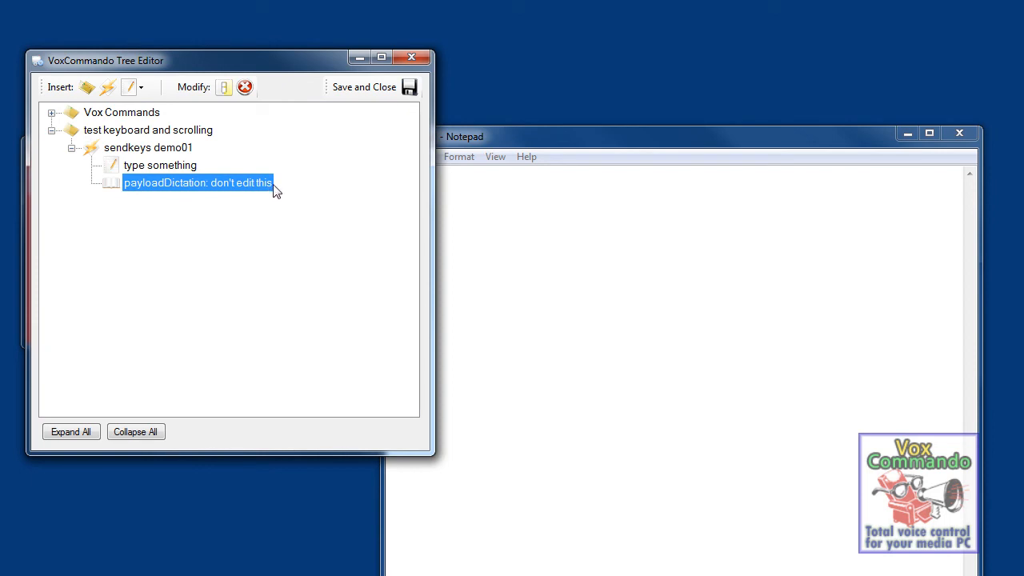
pyautogui.moveTo(278, 192)
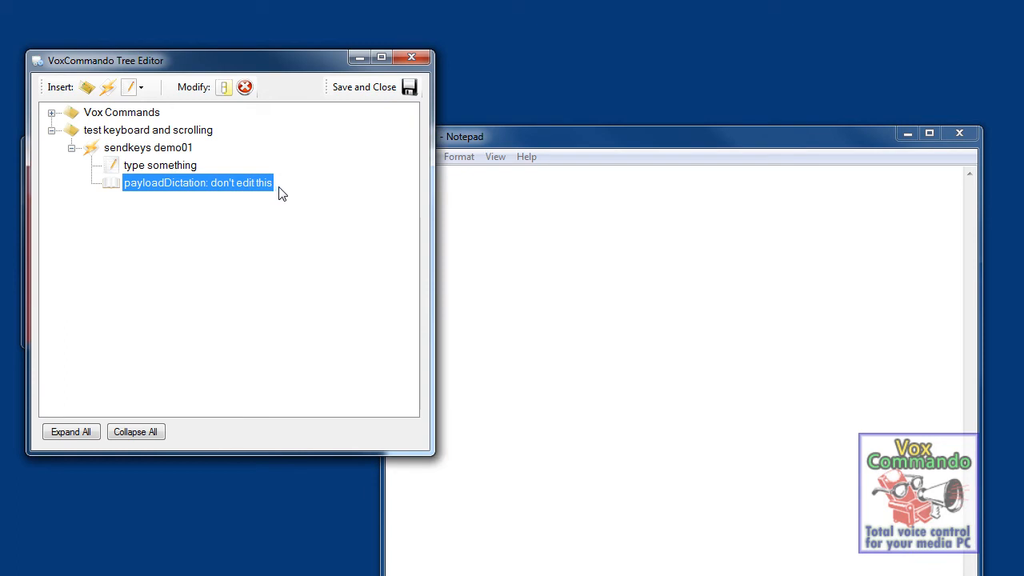
pyautogui.moveTo(147, 192)
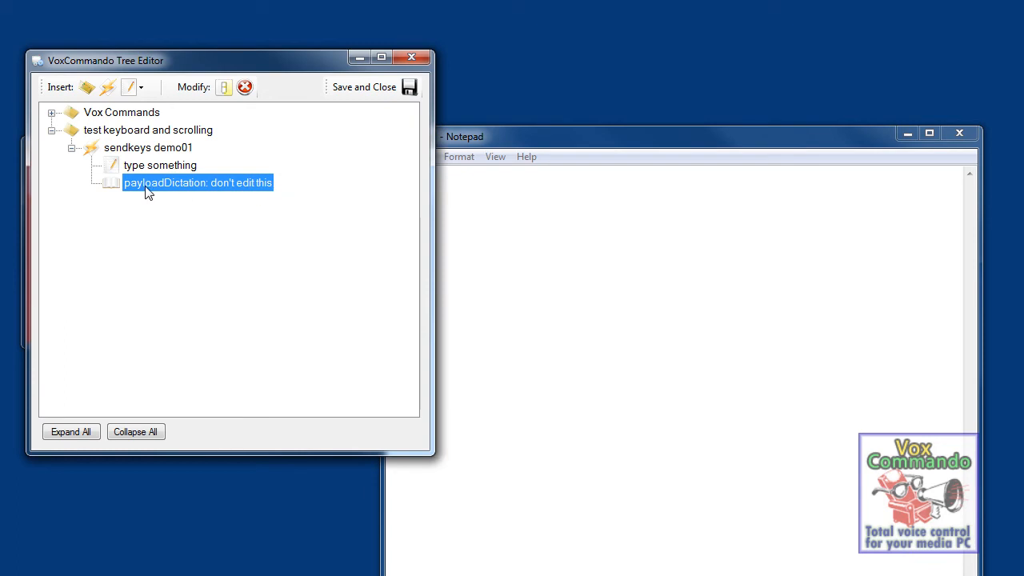
# Rename the 'type something' phrase to 'type'
pyautogui.click(160, 165)
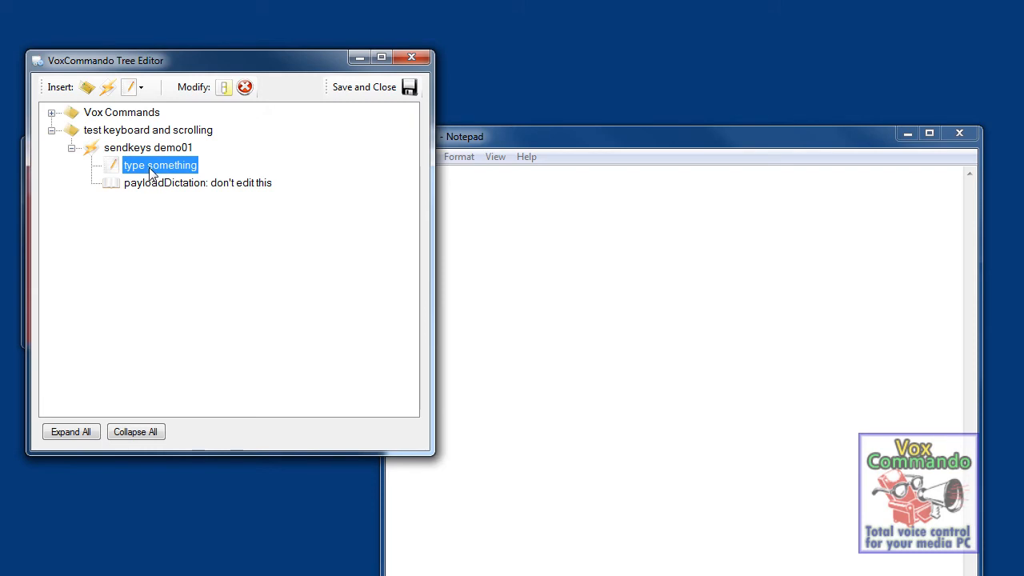
pyautogui.doubleClick(160, 165)
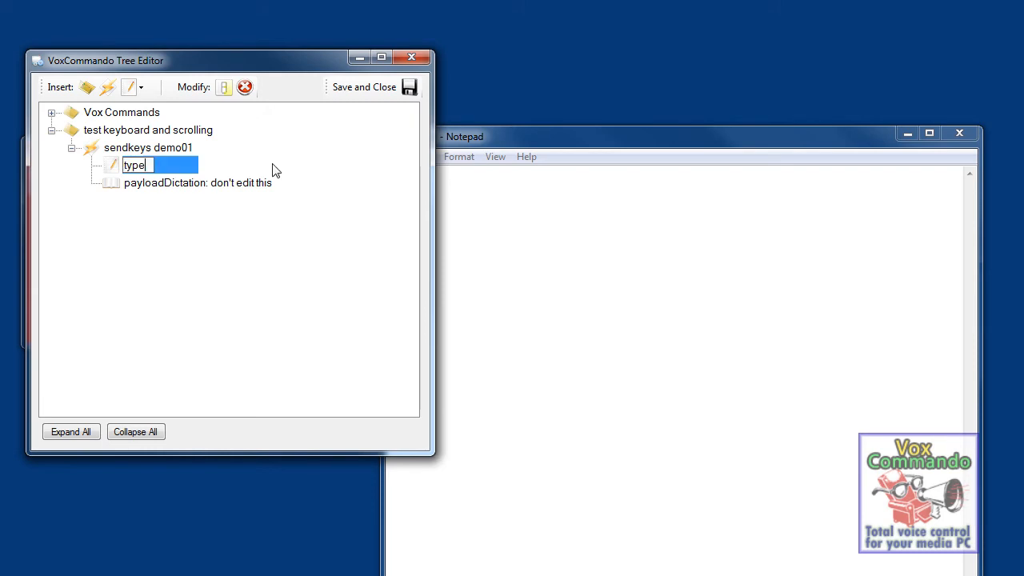
pyautogui.click(199, 183)
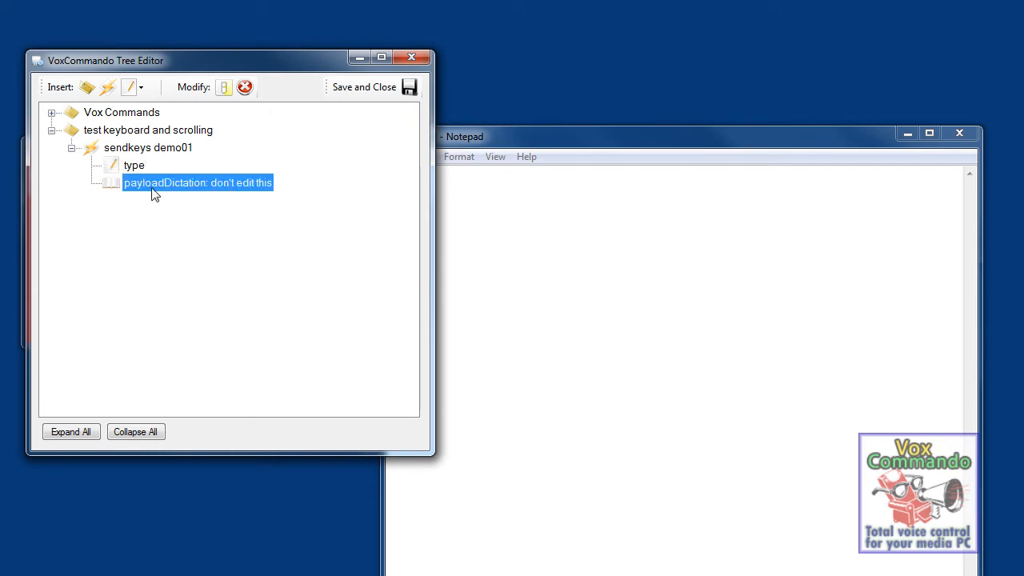
pyautogui.moveTo(279, 194)
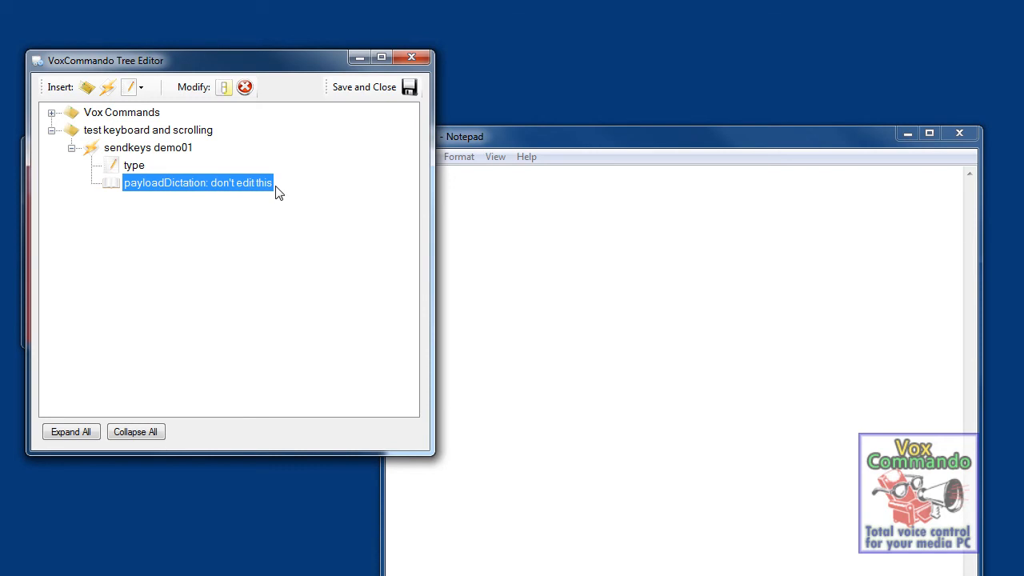
# Change the SendKeys command string to the payload placeholder {1} and confirm
pyautogui.doubleClick(148, 147)
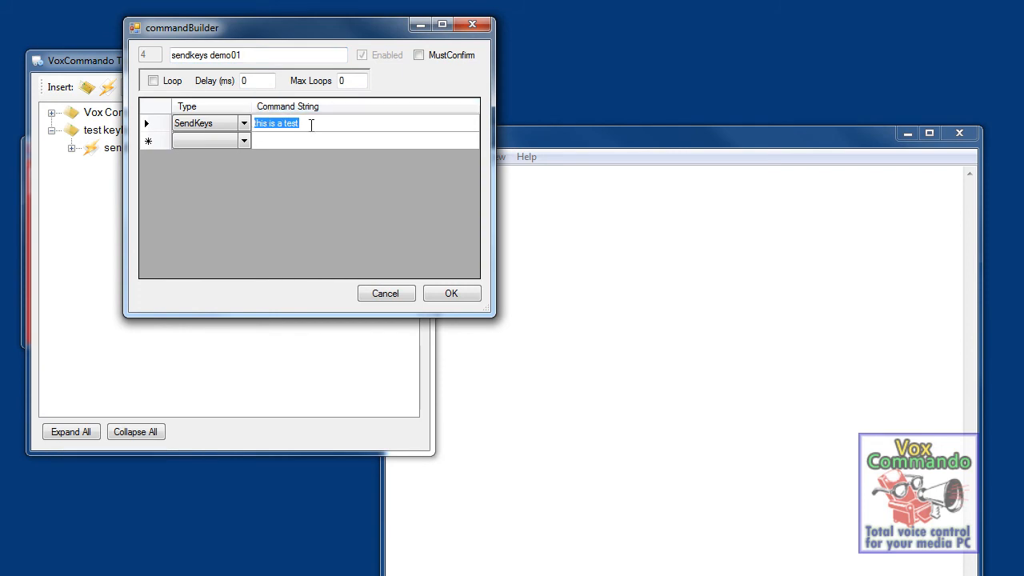
pyautogui.write('{!}')
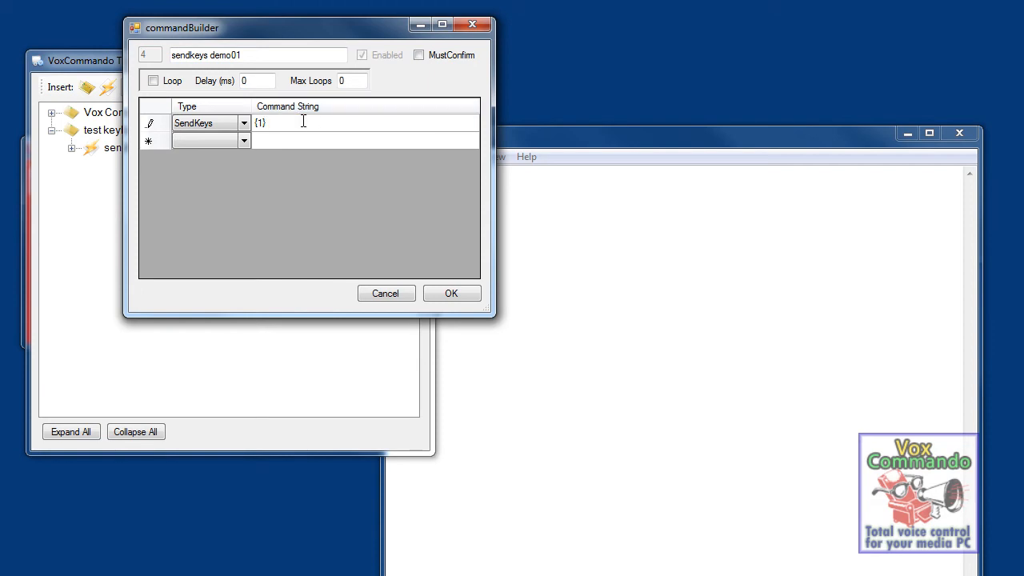
pyautogui.click(451, 293)
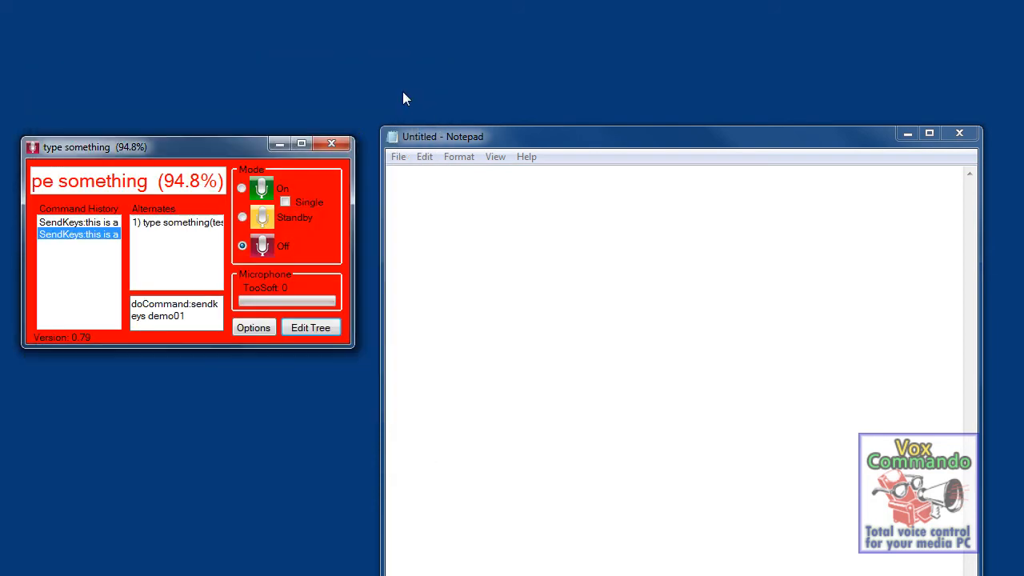
# Turn listening On, focus Notepad and dictate phrases such as 'I'm feeling fine' to be typed
pyautogui.click(330, 144)
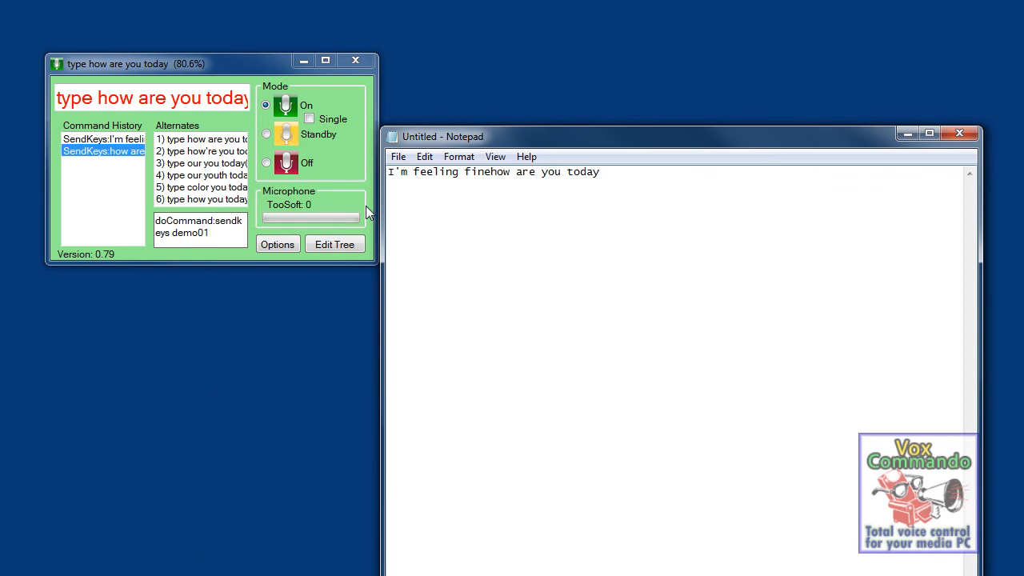
pyautogui.click(266, 163)
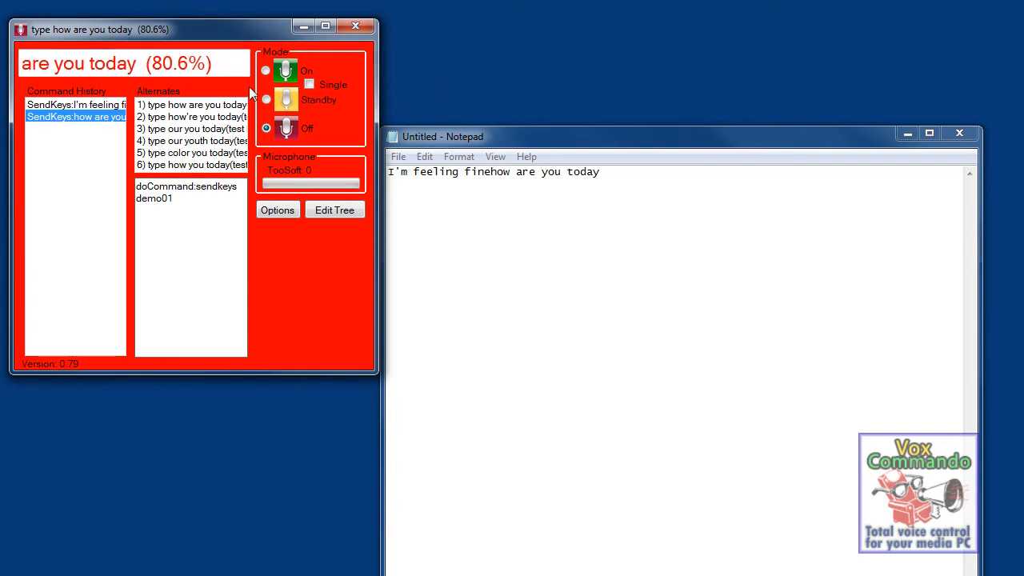
pyautogui.moveTo(186, 90)
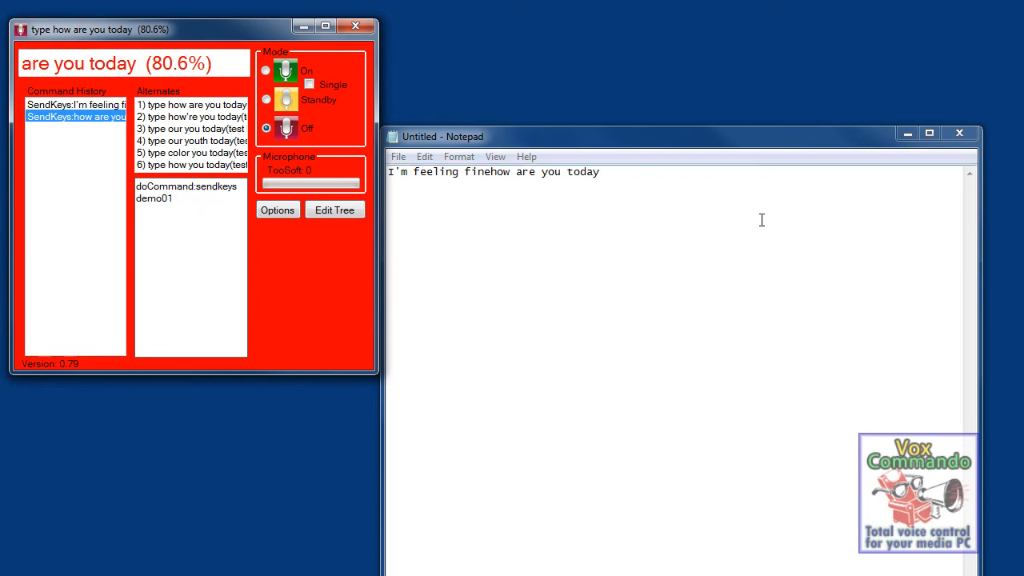
pyautogui.click(266, 70)
pyautogui.write('however they')
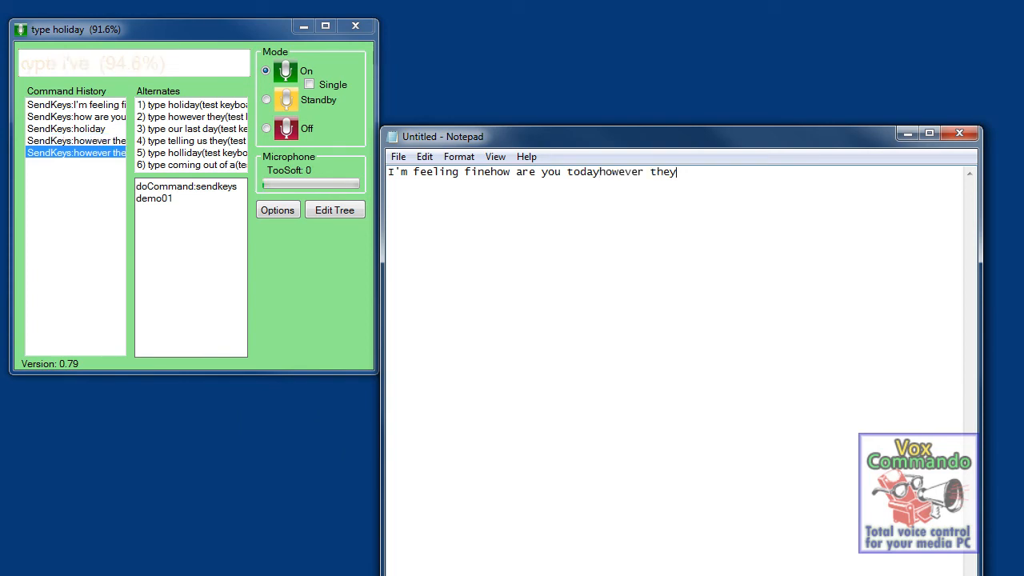
pyautogui.write("I'm feeling fine")
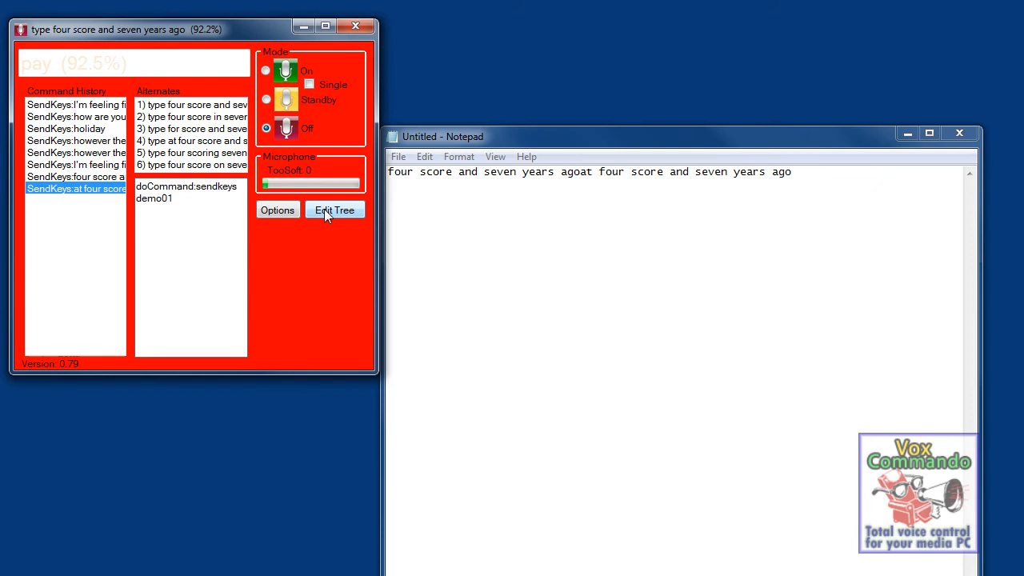
# Reopen the command tree and select the sendkeys demo01 dictation payload entry
pyautogui.click(335, 209)
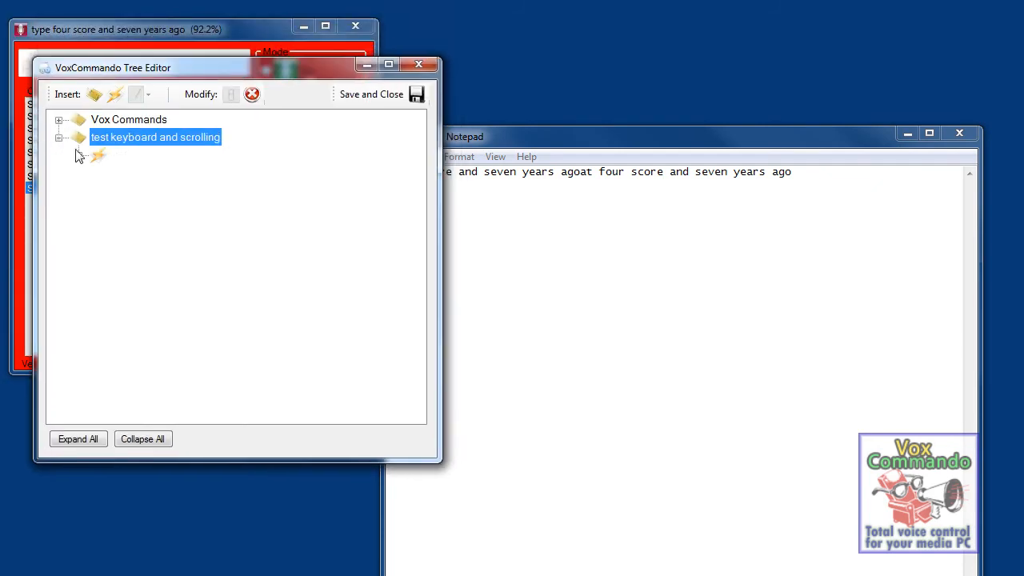
pyautogui.click(57, 138)
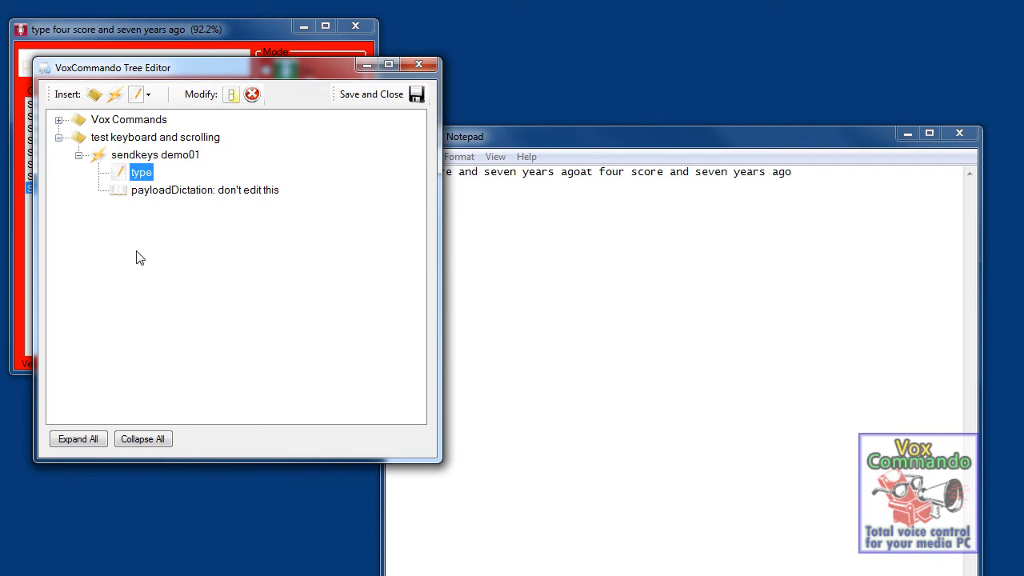
pyautogui.click(205, 188)
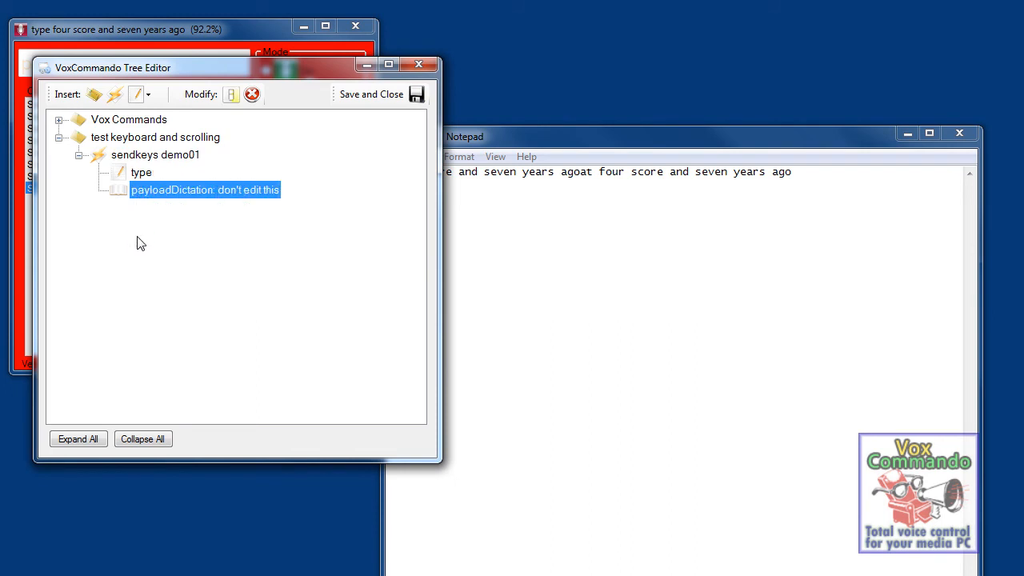
pyautogui.moveTo(144, 236)
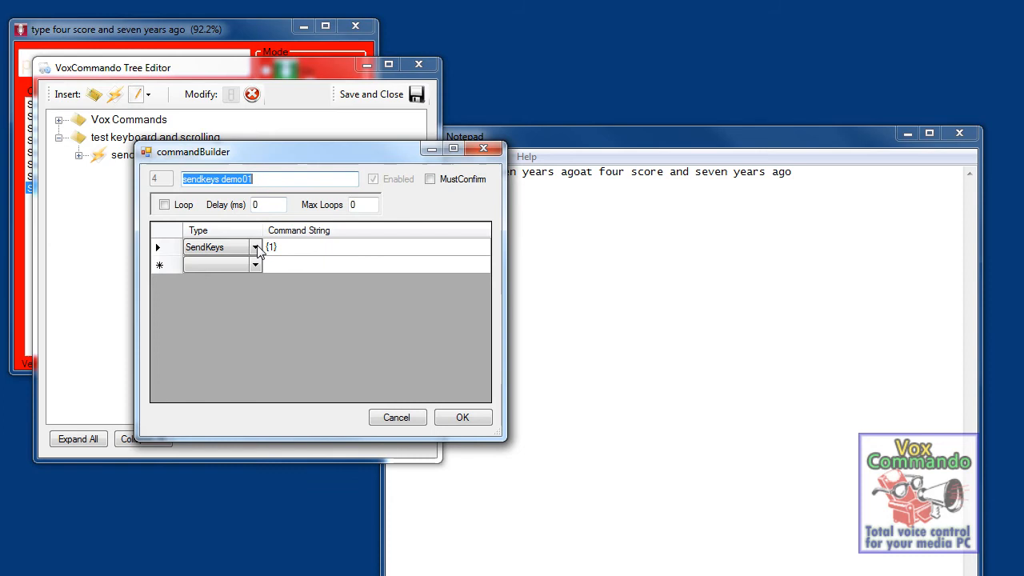
pyautogui.moveTo(342, 250)
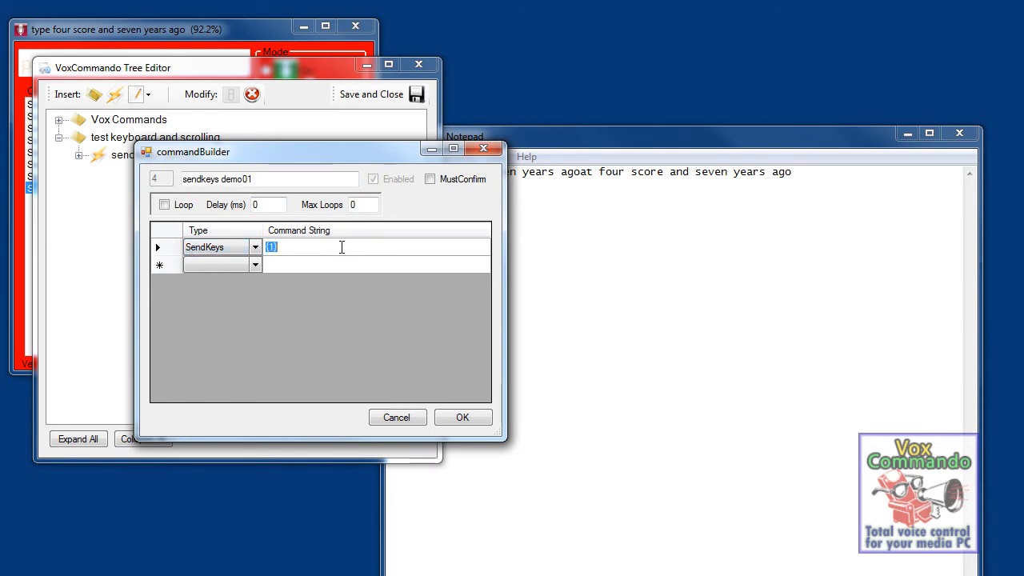
# Try special key codes {home}{esc}{del} in the SendKeys string, ending with {up}
pyautogui.write('home')
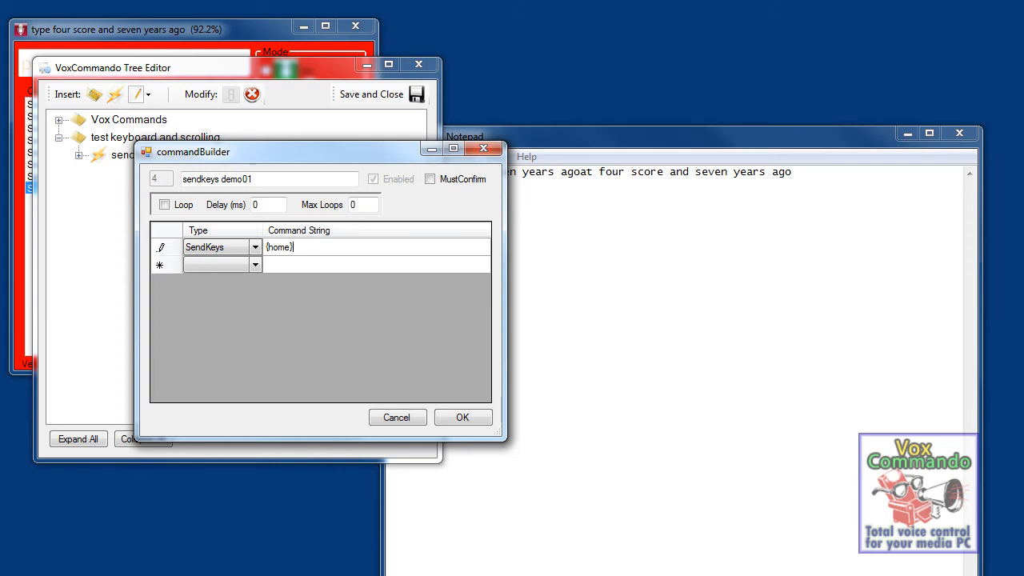
pyautogui.write('{')
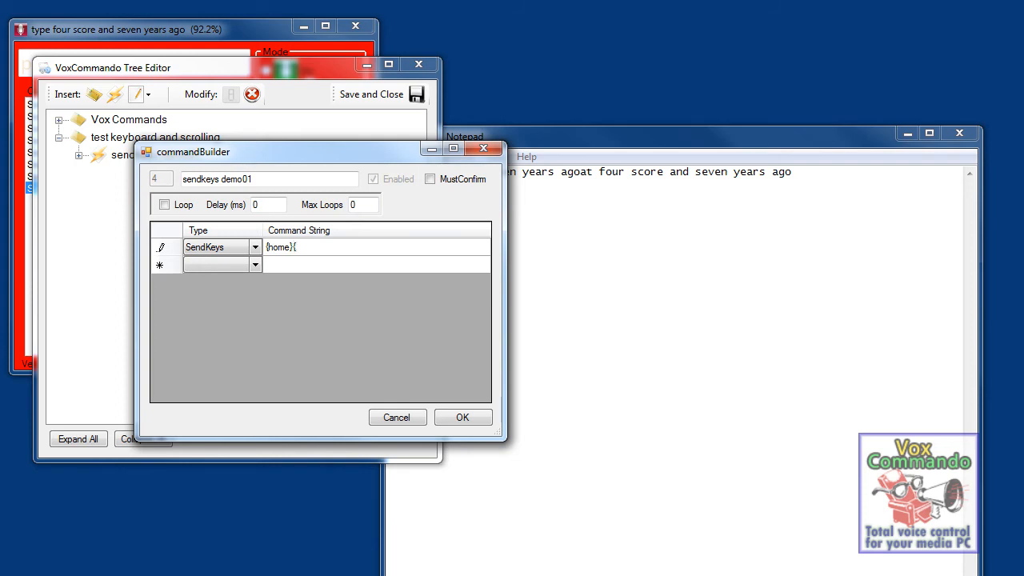
pyautogui.write('esc}')
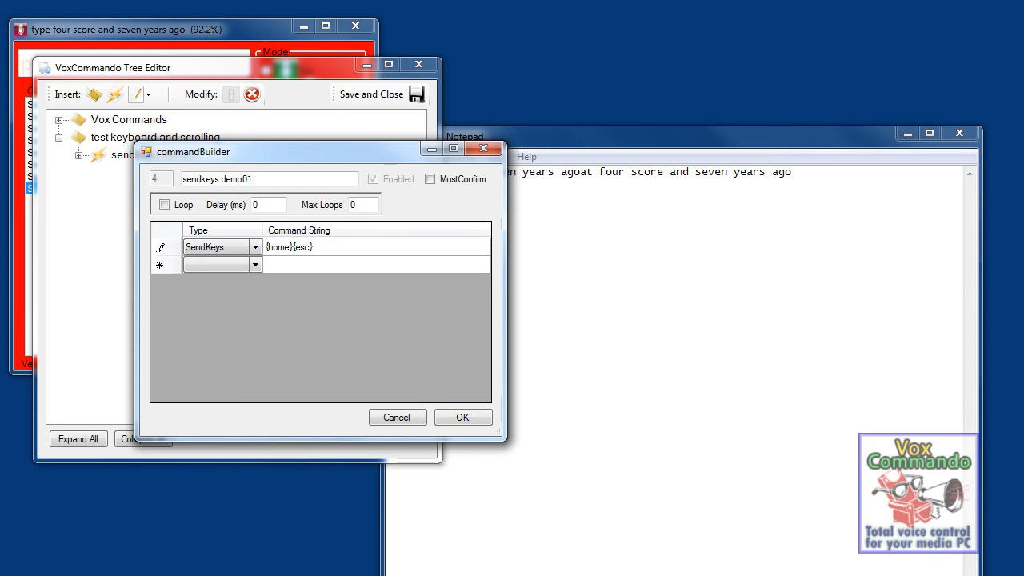
pyautogui.write('{del}')
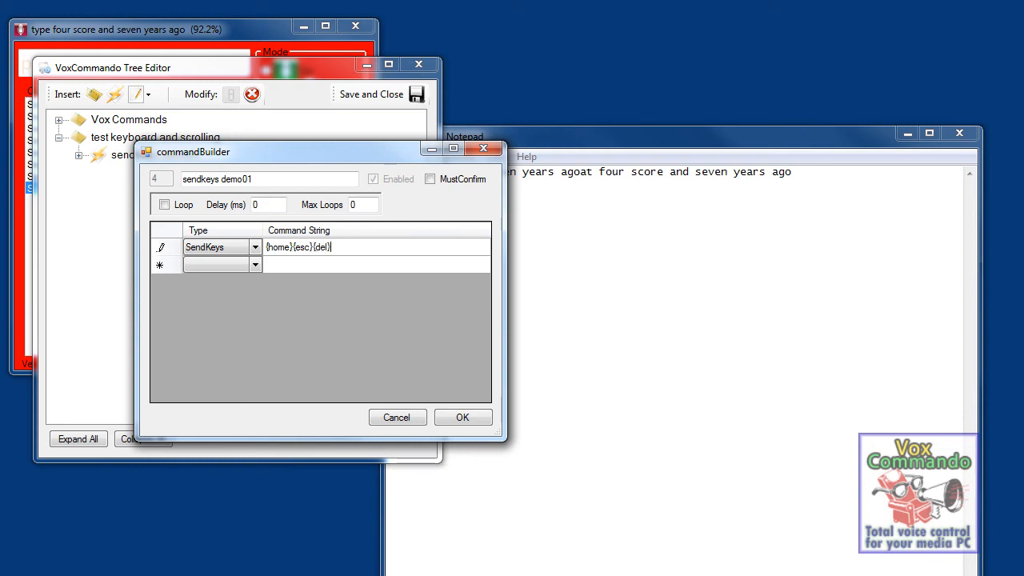
pyautogui.write('{u')
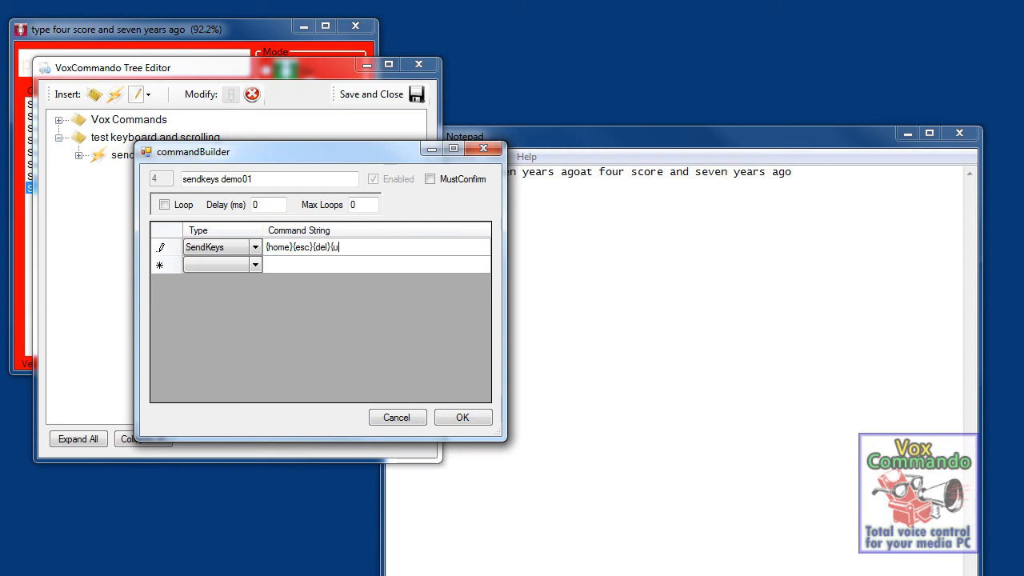
pyautogui.write('p}')
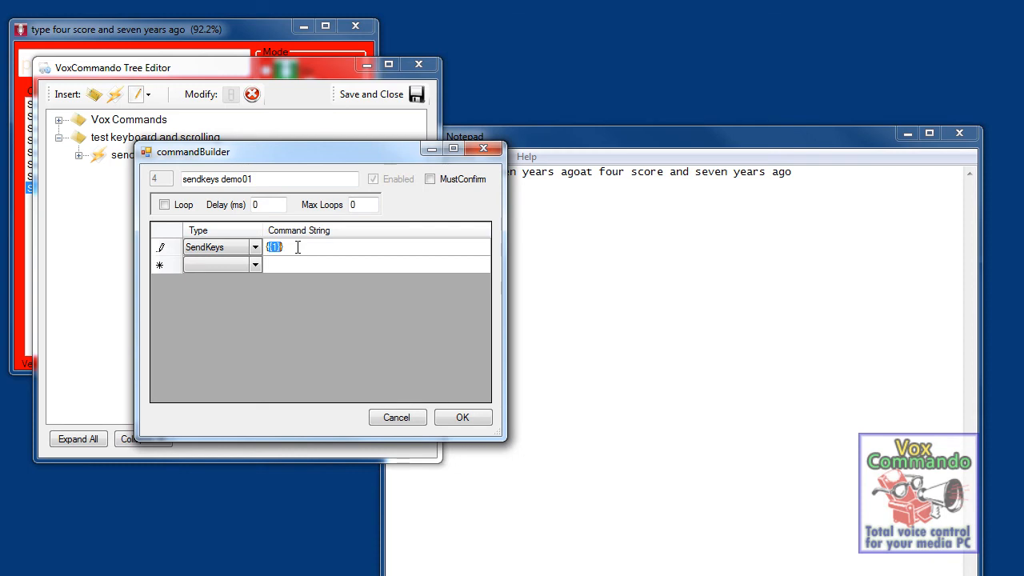
# Confirm the keystroke and set the payload list to 'up, down, left, right'
pyautogui.click(462, 416)
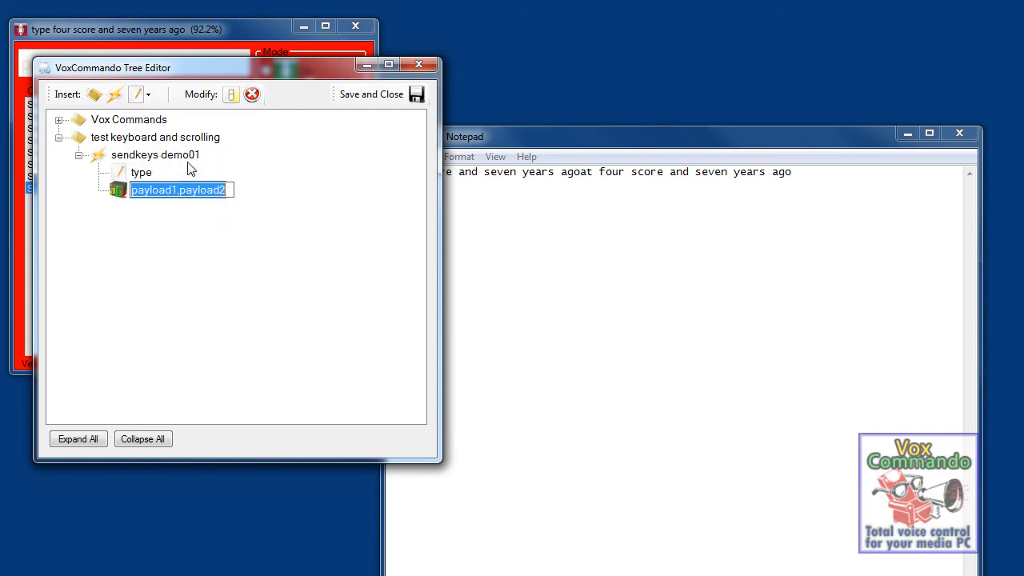
pyautogui.write('up, down,')
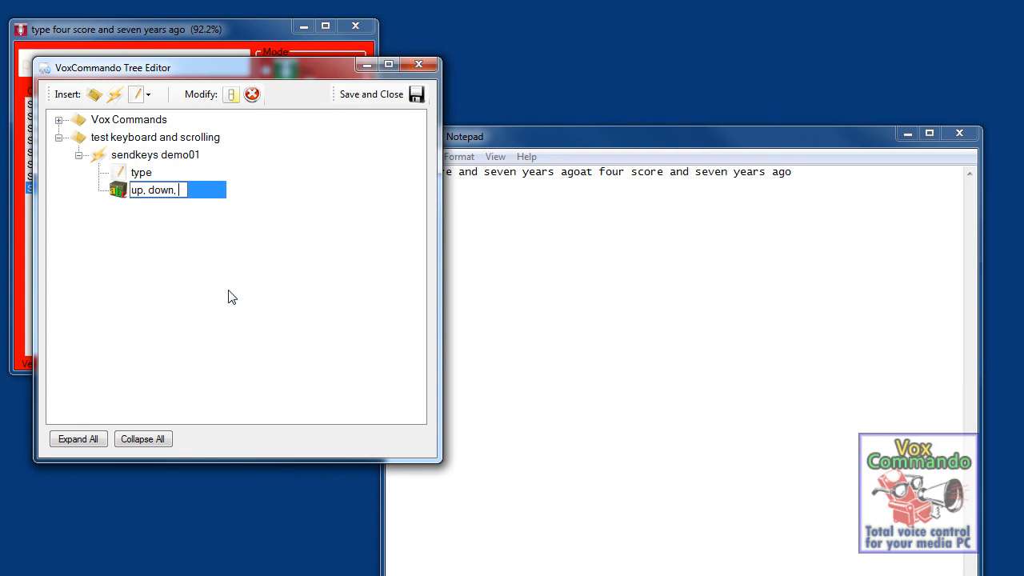
pyautogui.write('left, right')
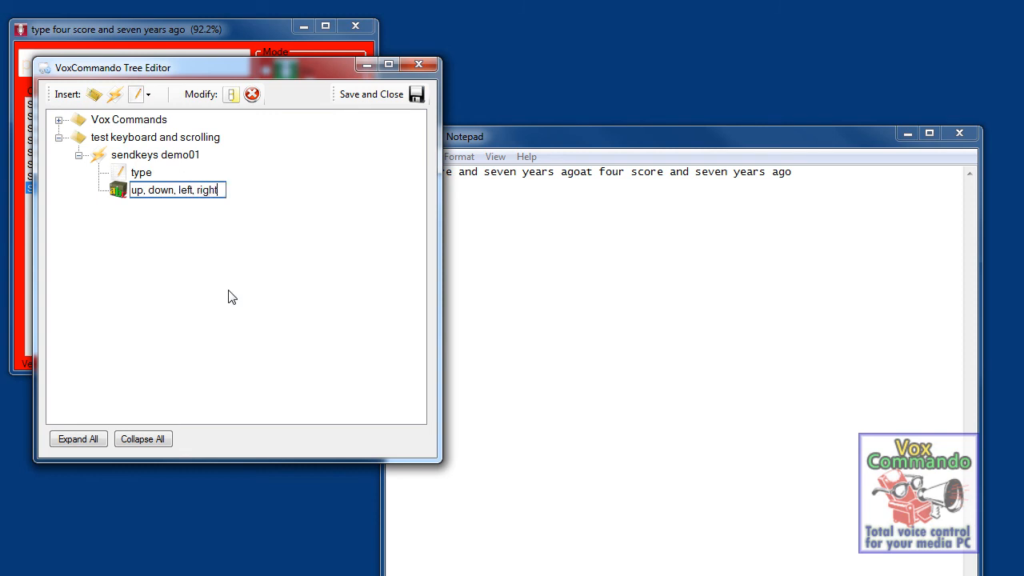
pyautogui.click(141, 173)
pyautogui.write('ress')
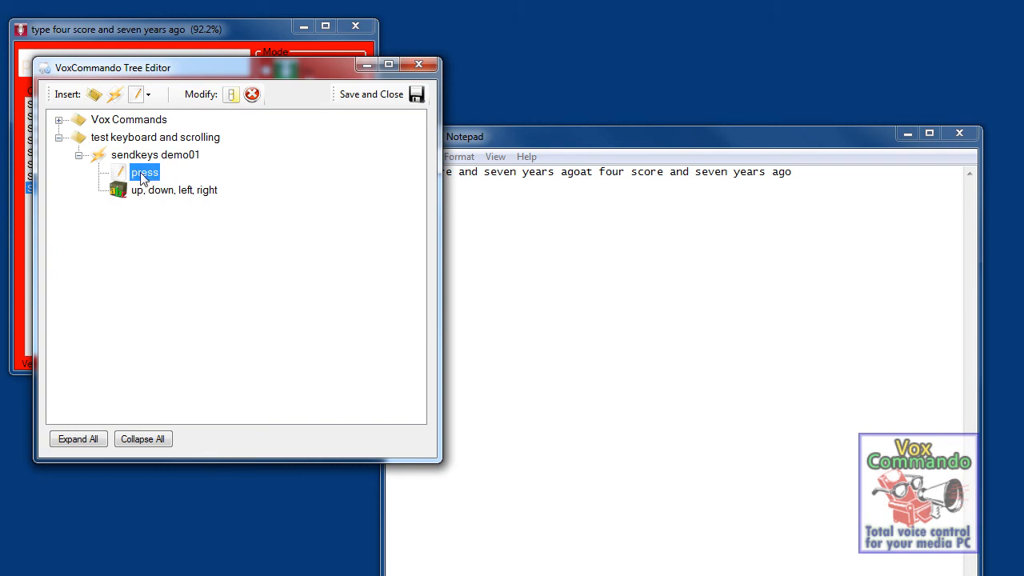
# Rename the phrase 'type' to 'press' and save and close the command tree
pyautogui.doubleClick(144, 173)
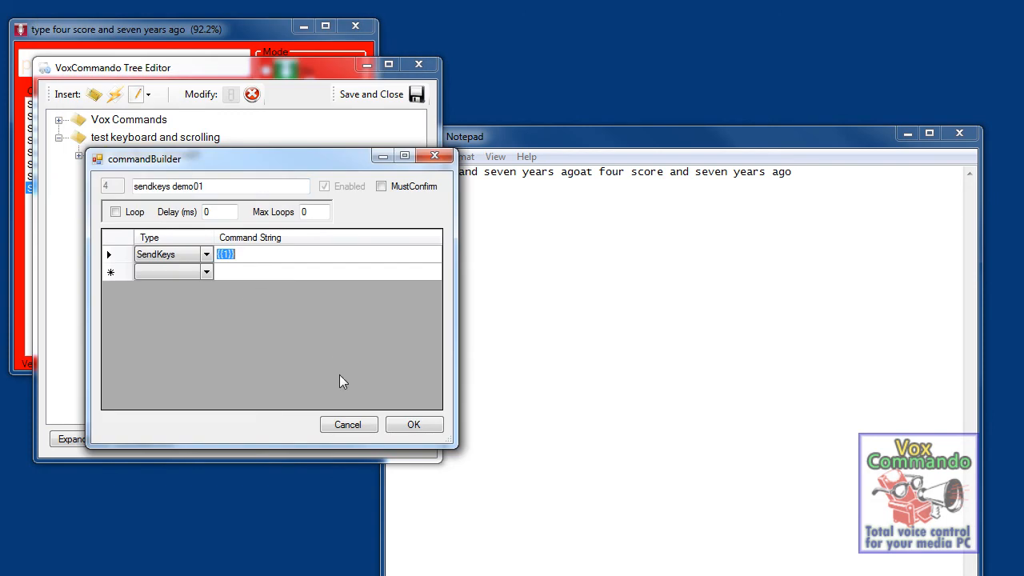
pyautogui.click(413, 424)
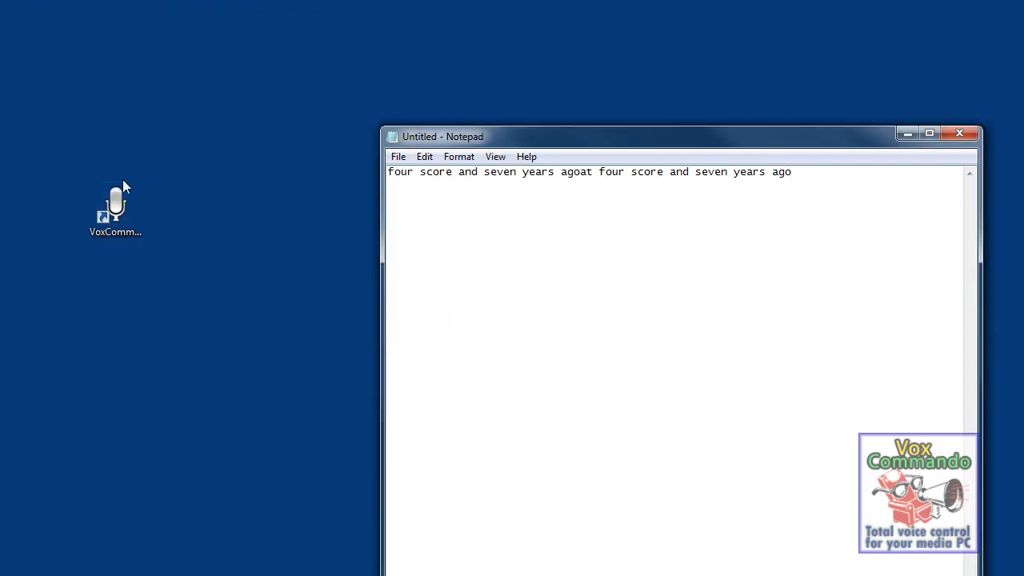
# Open the wallpaper folder and move through pictures with spoken 'press' arrow commands
pyautogui.click(116, 208)
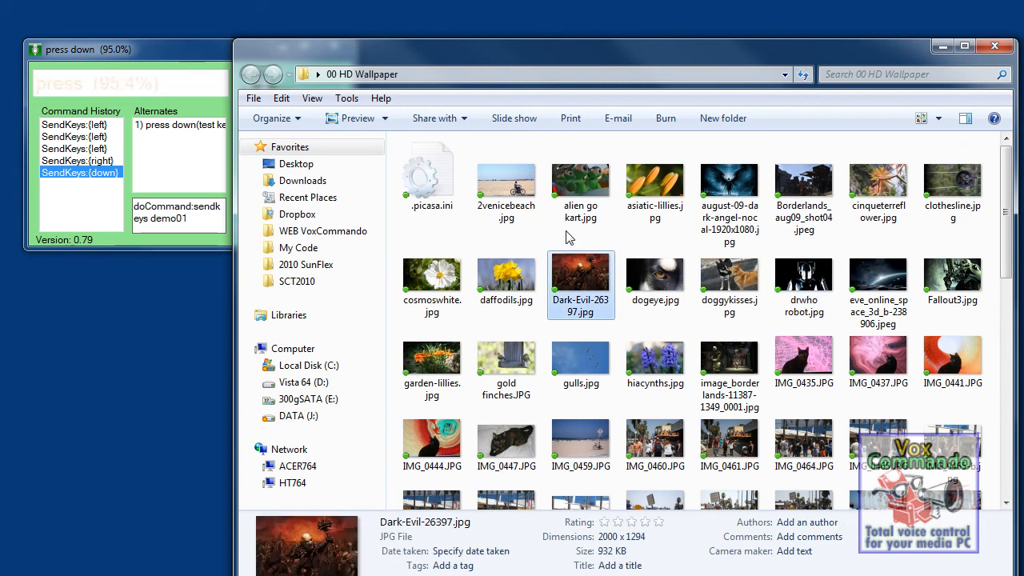
pyautogui.press('right')
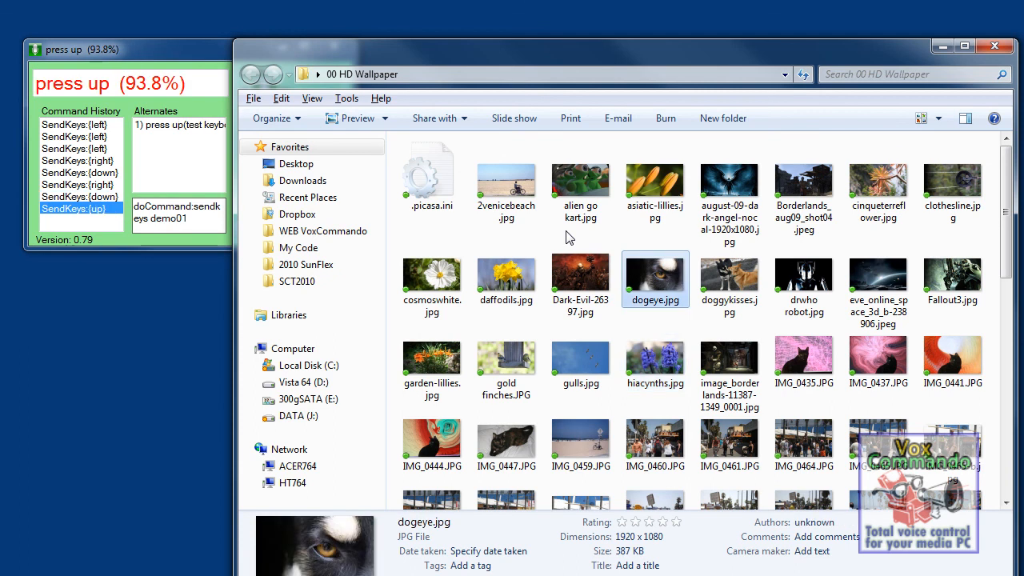
pyautogui.press('up')
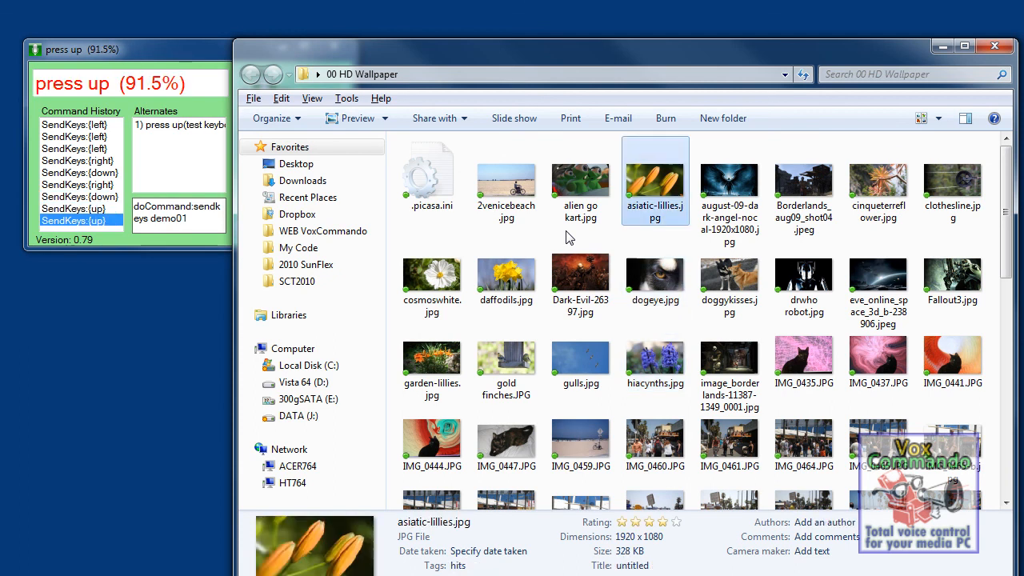
pyautogui.press('Left')
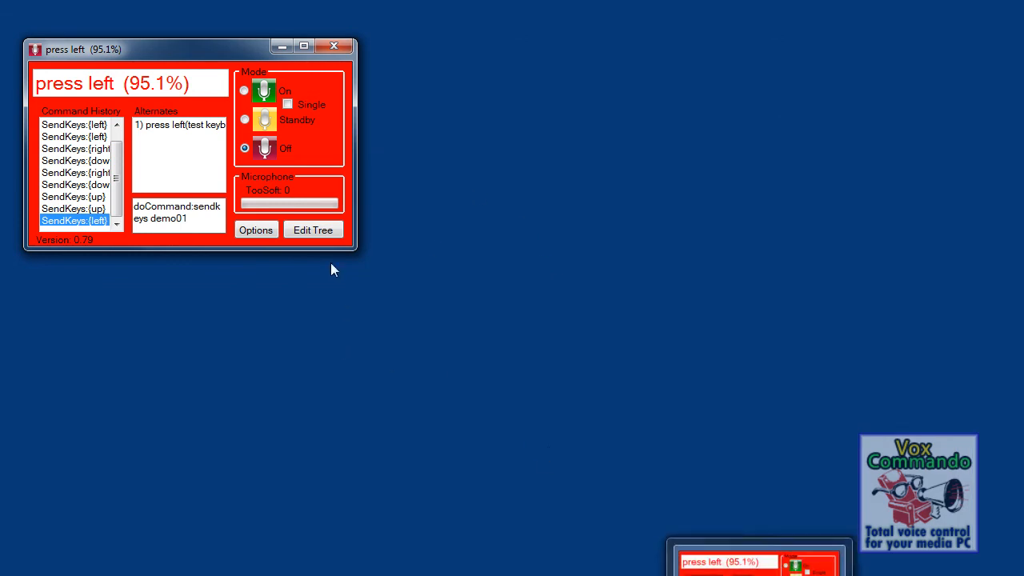
# Rename the command's 'press' phrase to 'scroll' in the Tree Editor and confirm it
pyautogui.click(314, 231)
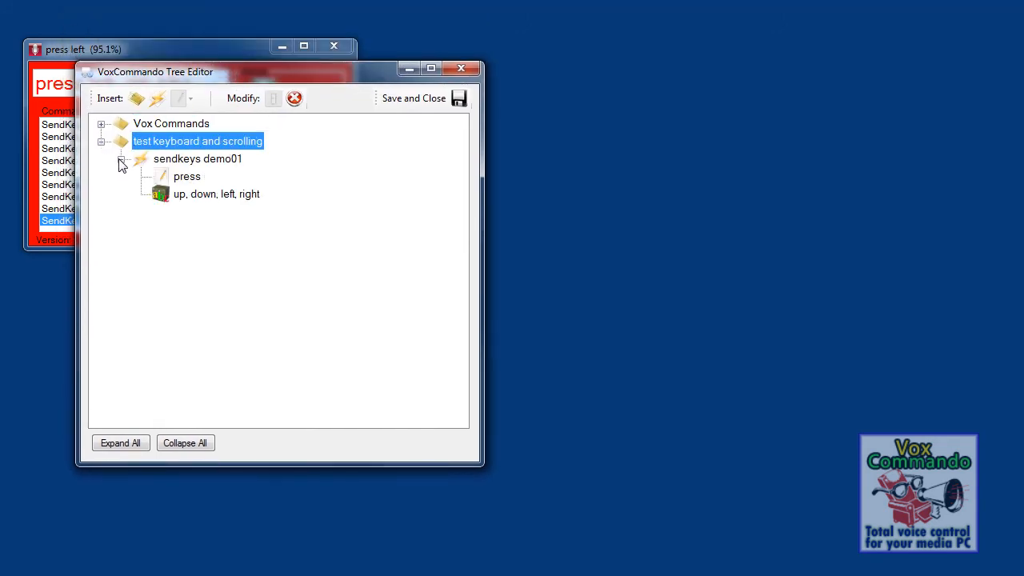
pyautogui.click(186, 176)
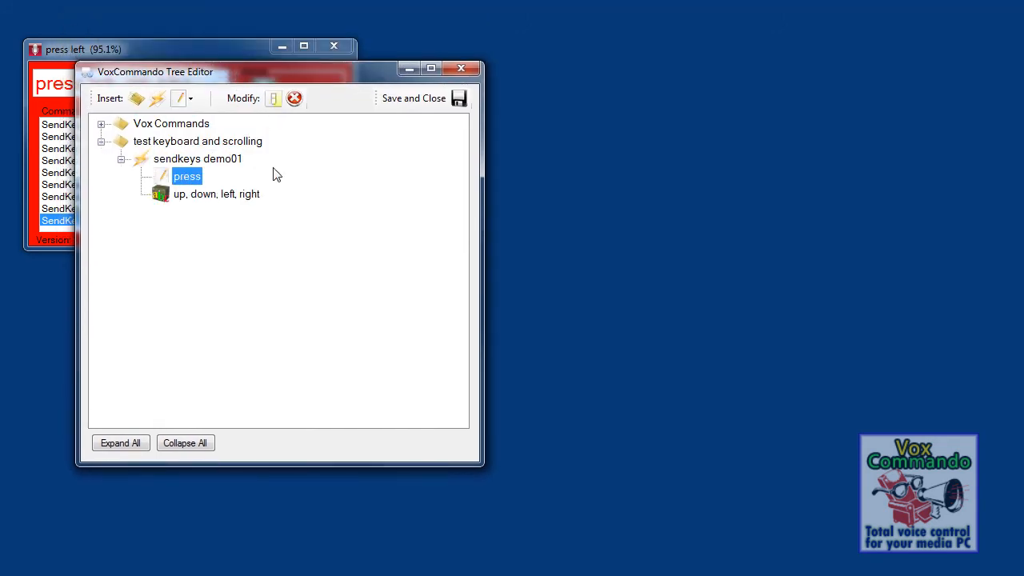
pyautogui.write('scroll')
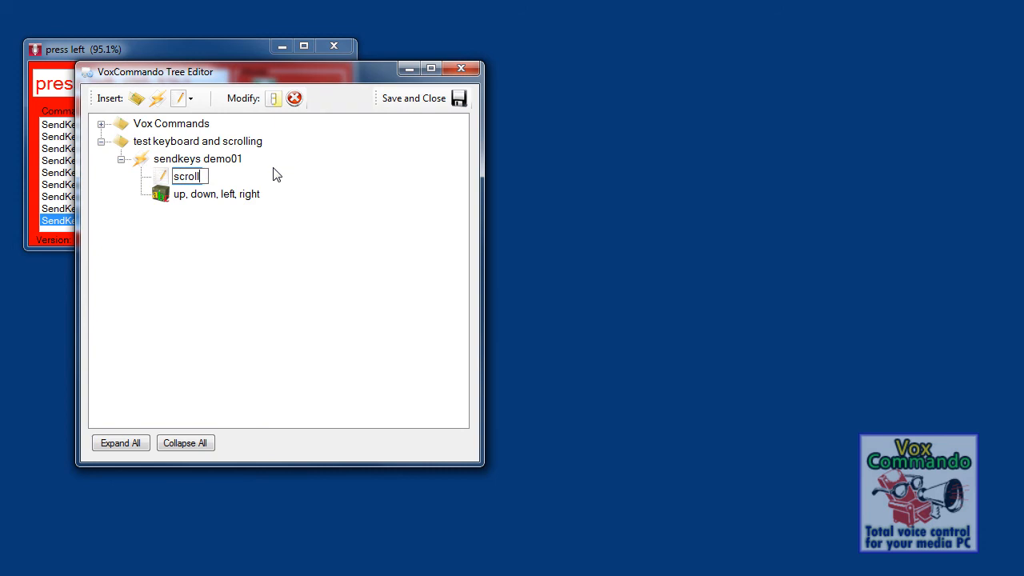
pyautogui.click(199, 159)
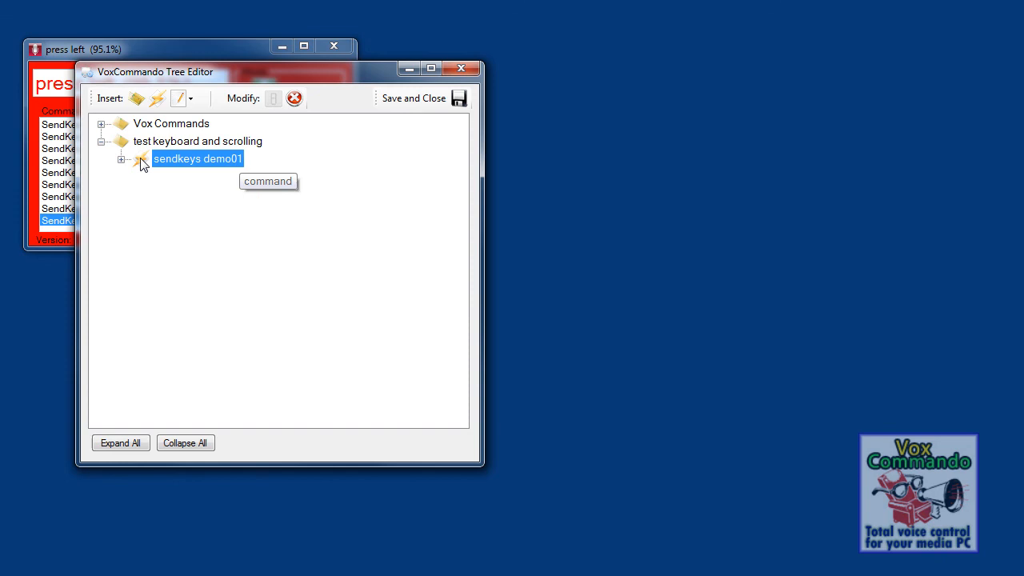
# Enable Loop on sendkeys demo01 with Delay 250 ms and Max Loops 30, then confirm
pyautogui.doubleClick(198, 158)
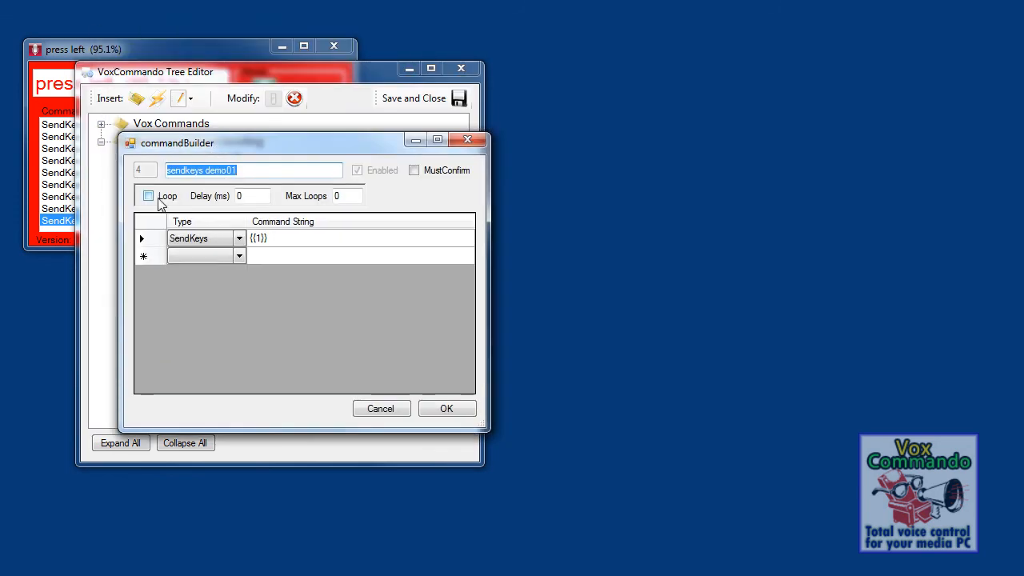
pyautogui.click(148, 195)
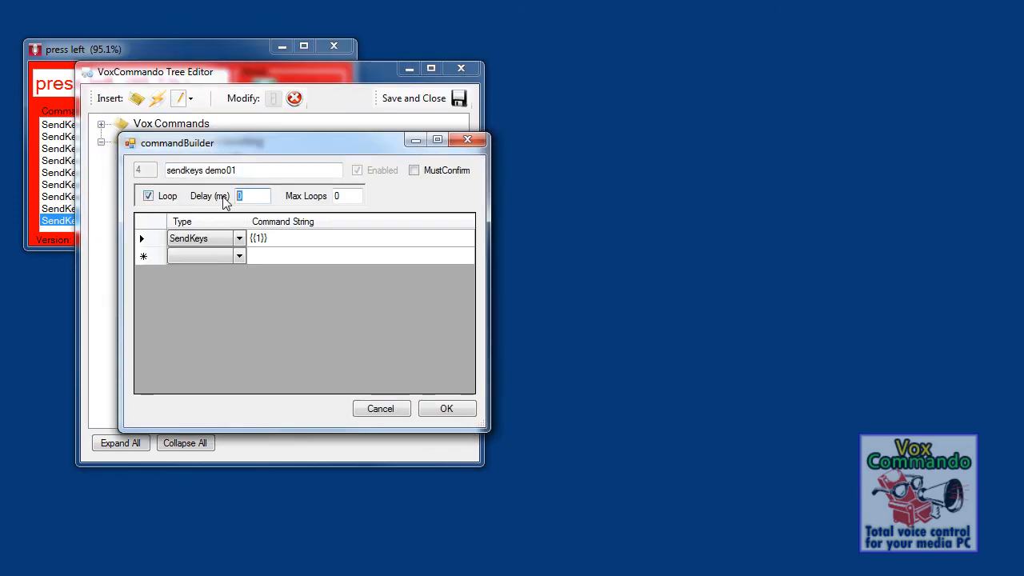
pyautogui.write('25')
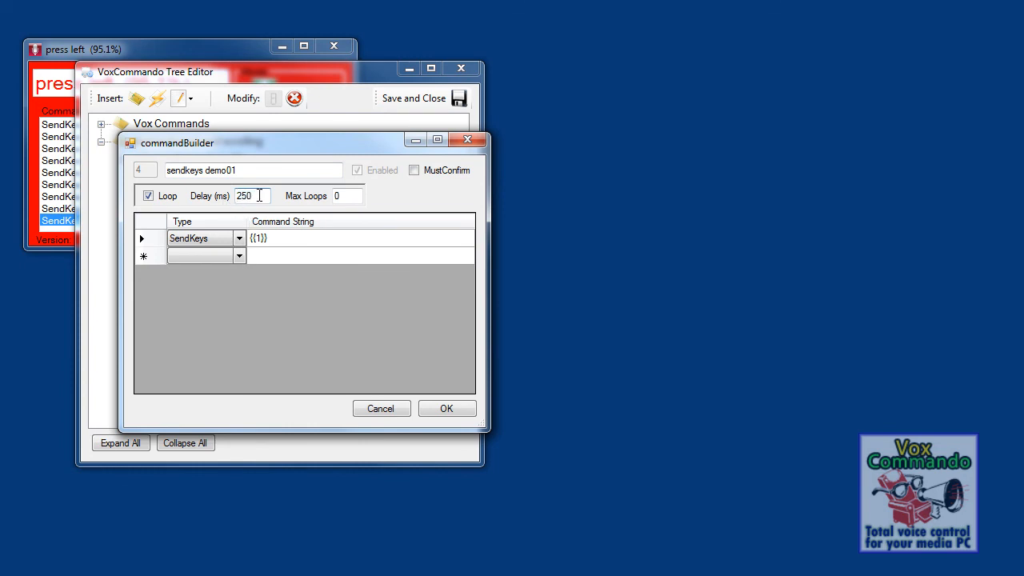
pyautogui.click(349, 196)
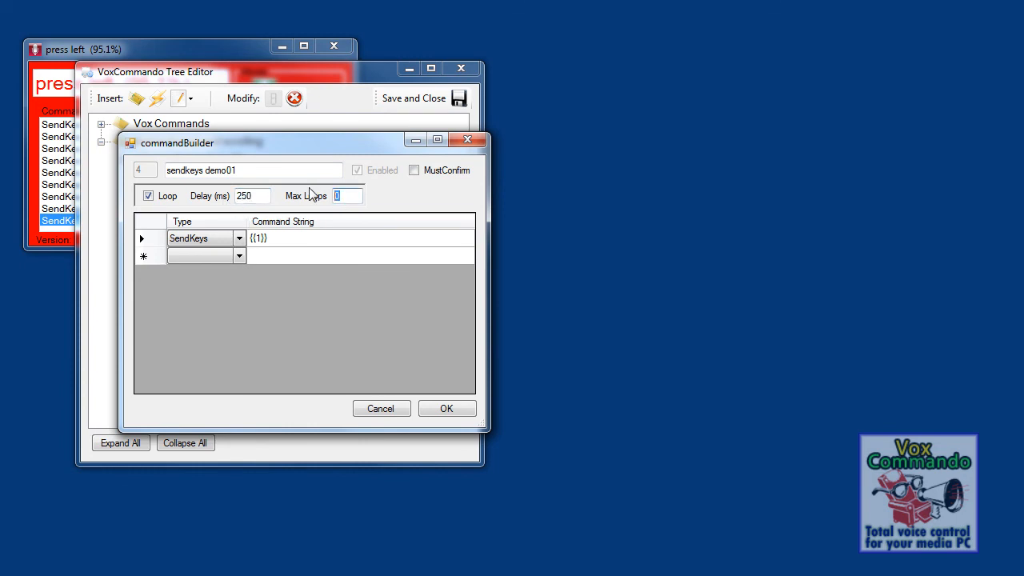
pyautogui.write('30')
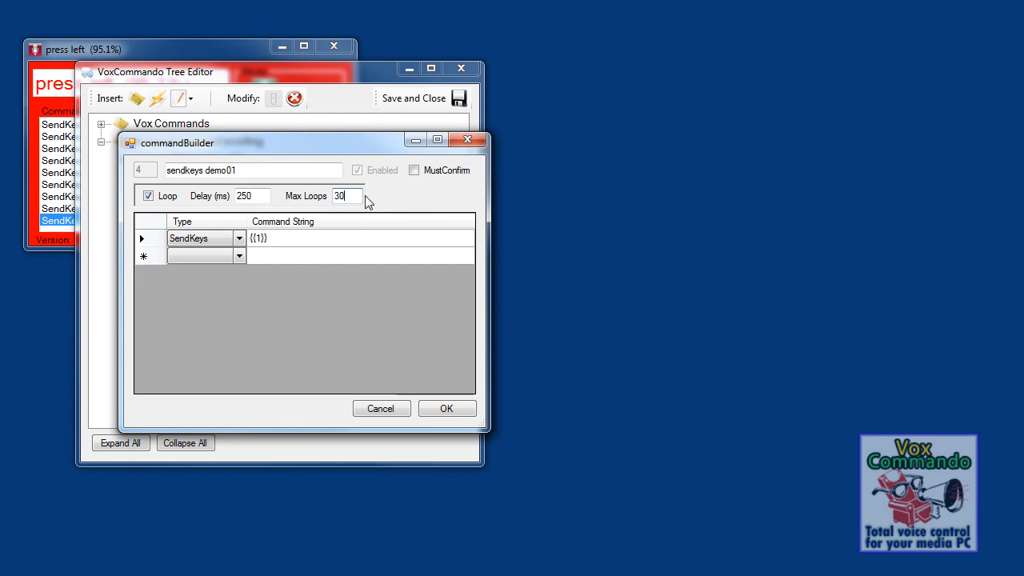
pyautogui.click(447, 407)
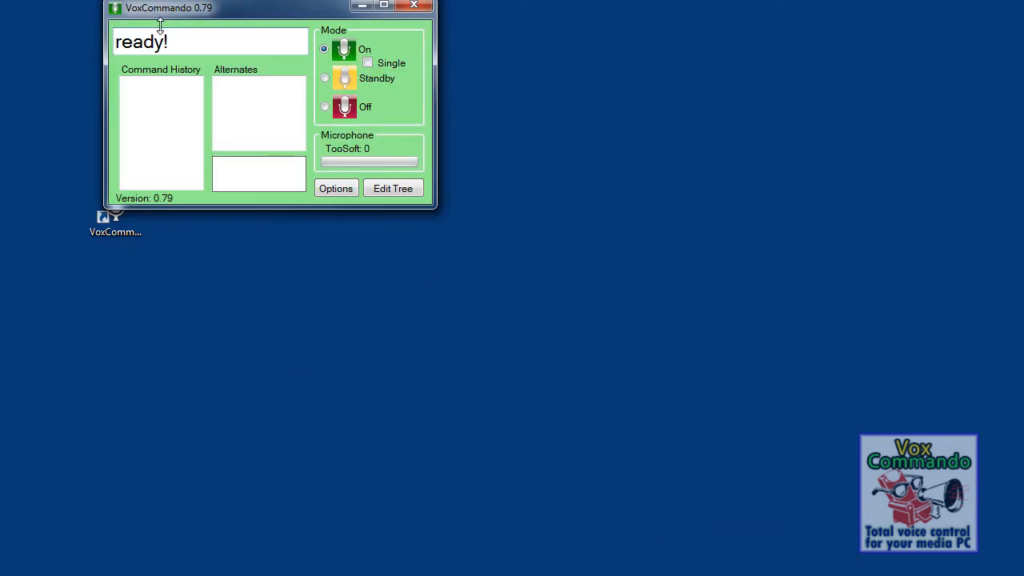
# Move VoxCommando aside, select the gulls picture and test spoken scroll right and scroll up
pyautogui.moveTo(160, 8); pyautogui.dragTo(80, 26)
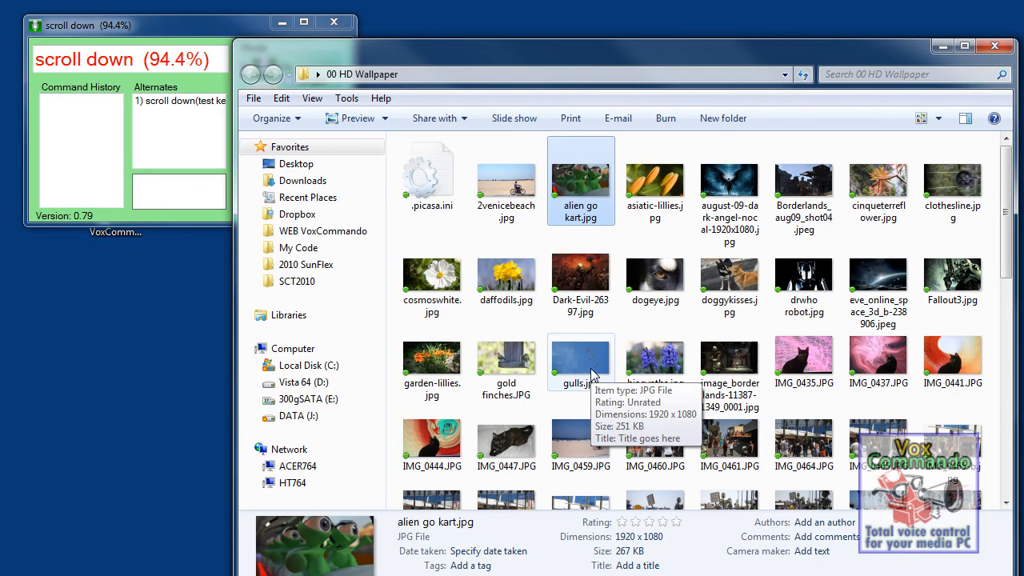
pyautogui.scroll(-3)
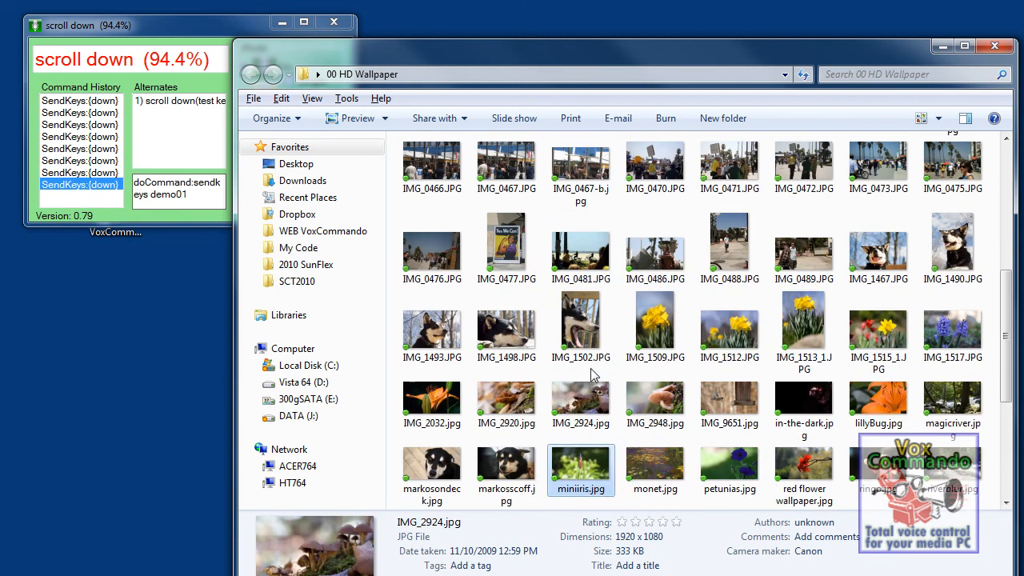
pyautogui.scroll(-3)
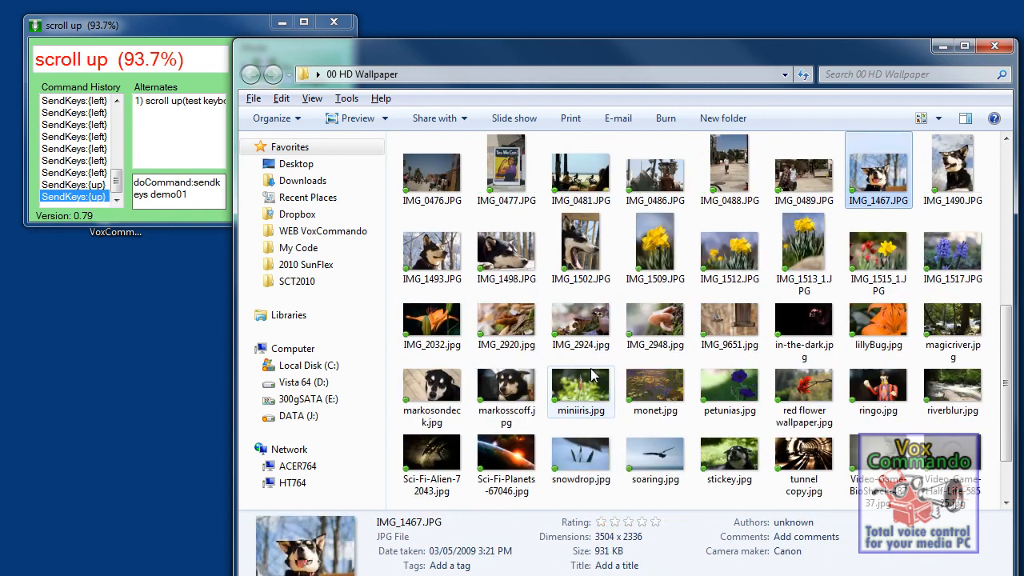
pyautogui.scroll(3)
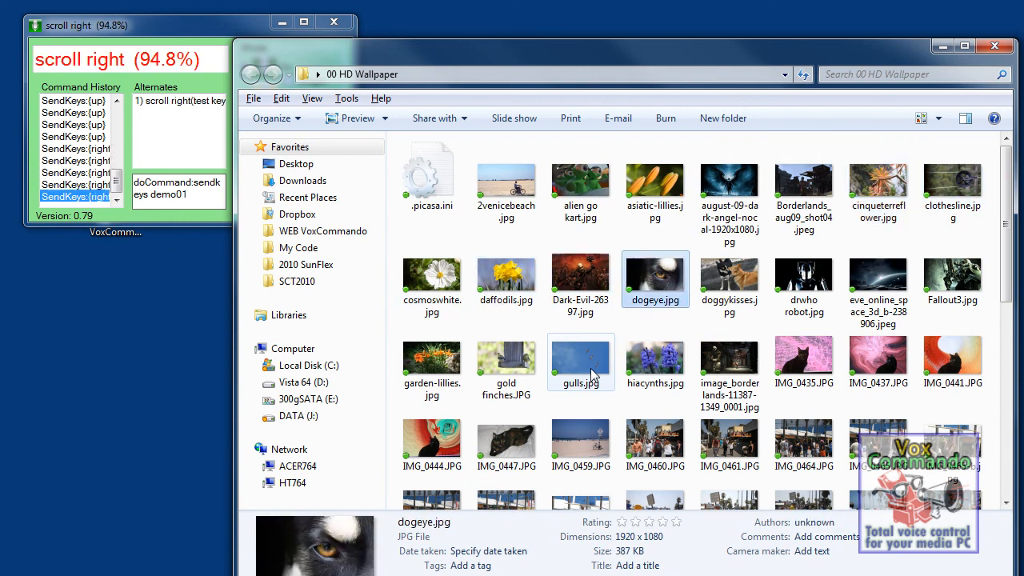
pyautogui.click(654, 365)
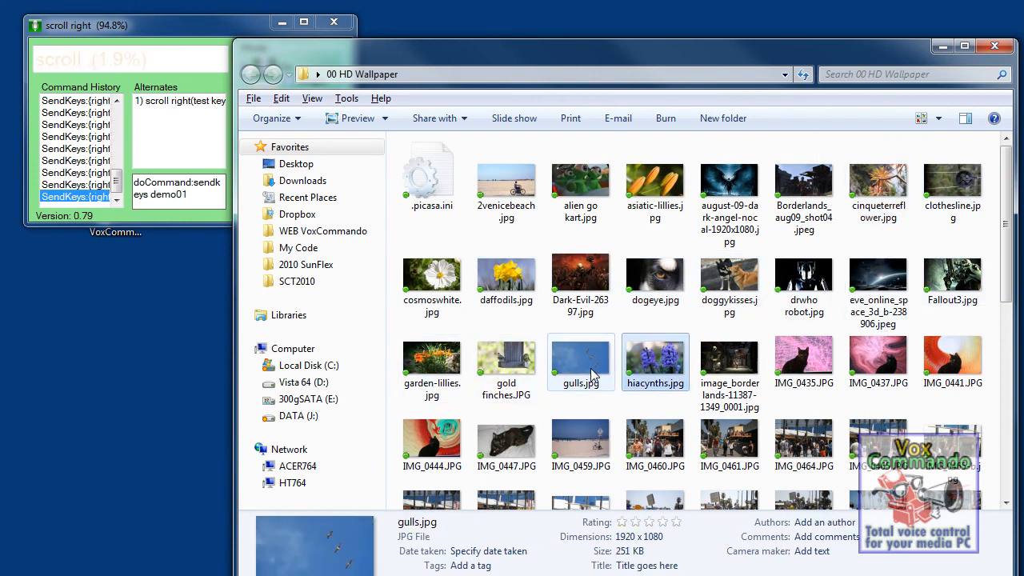
pyautogui.click(580, 445)
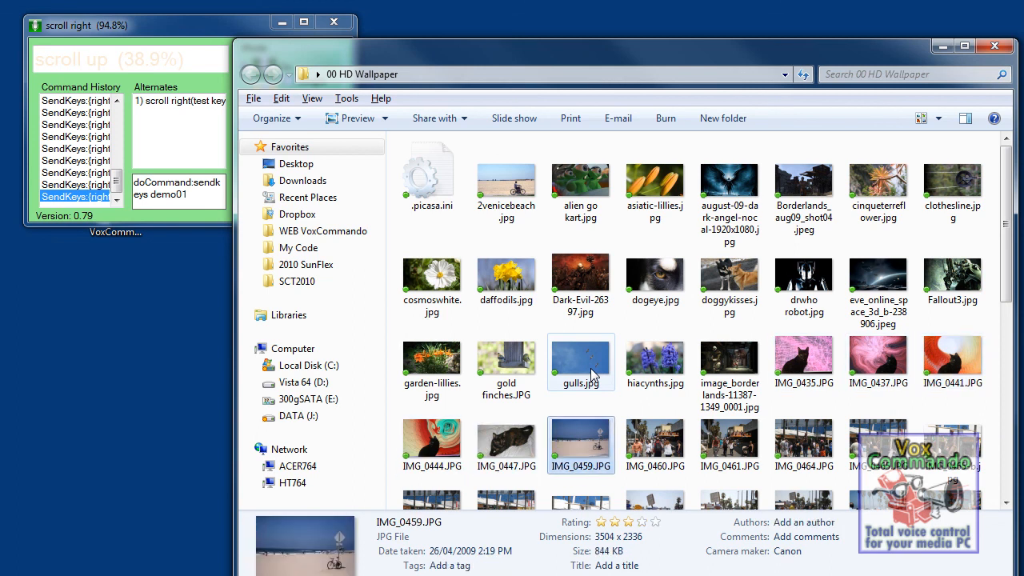
pyautogui.scroll(-3)
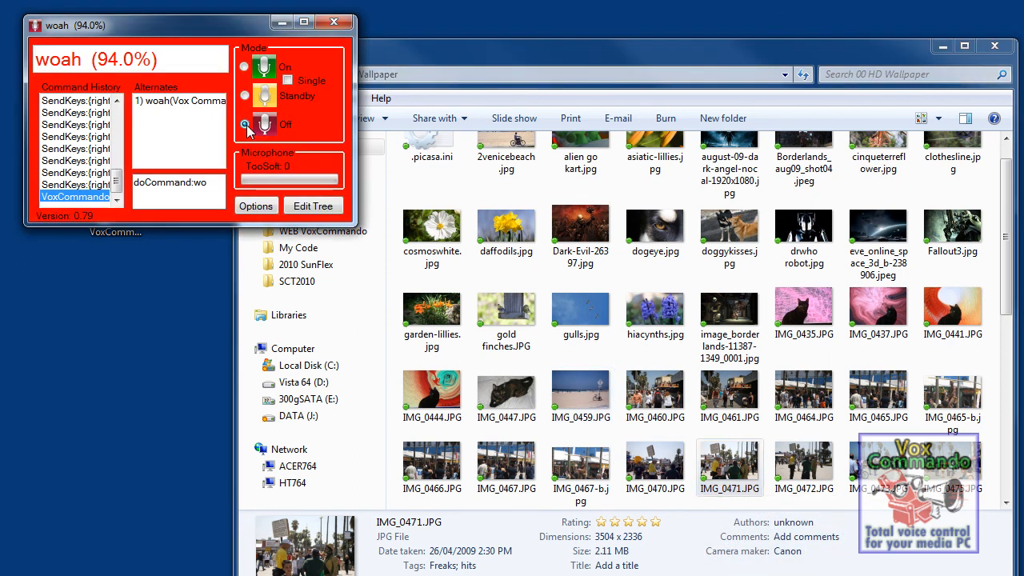
# Reopen the Tree Editor listing Vox Commands and the test keyboard and scrolling group
pyautogui.click(243, 124)
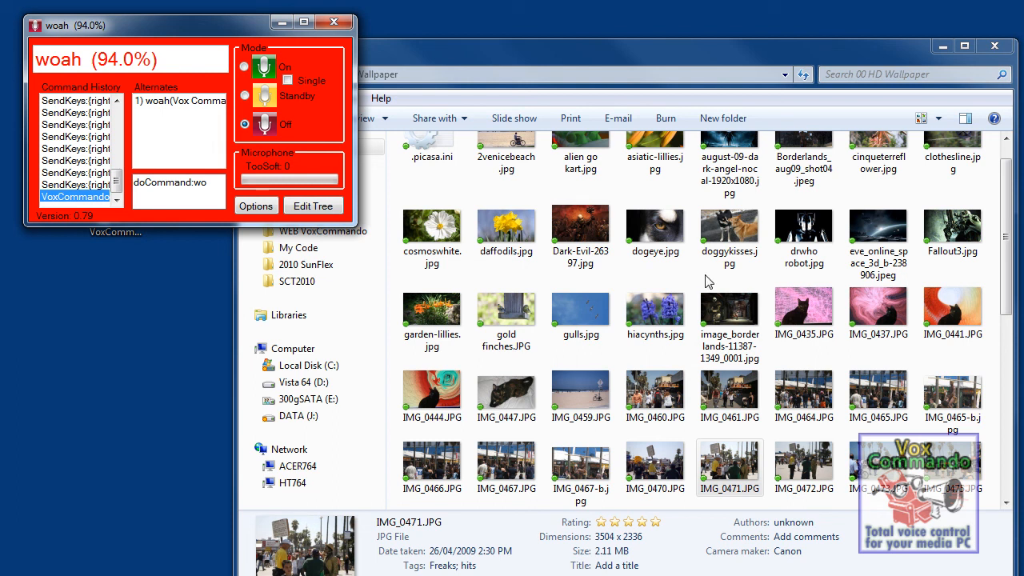
pyautogui.moveTo(803, 312)
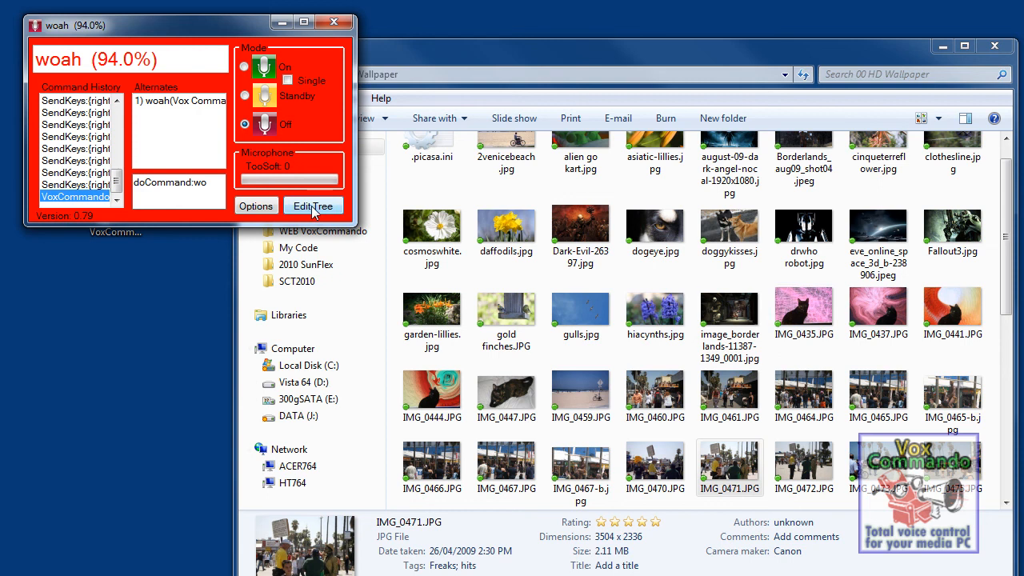
pyautogui.click(313, 204)
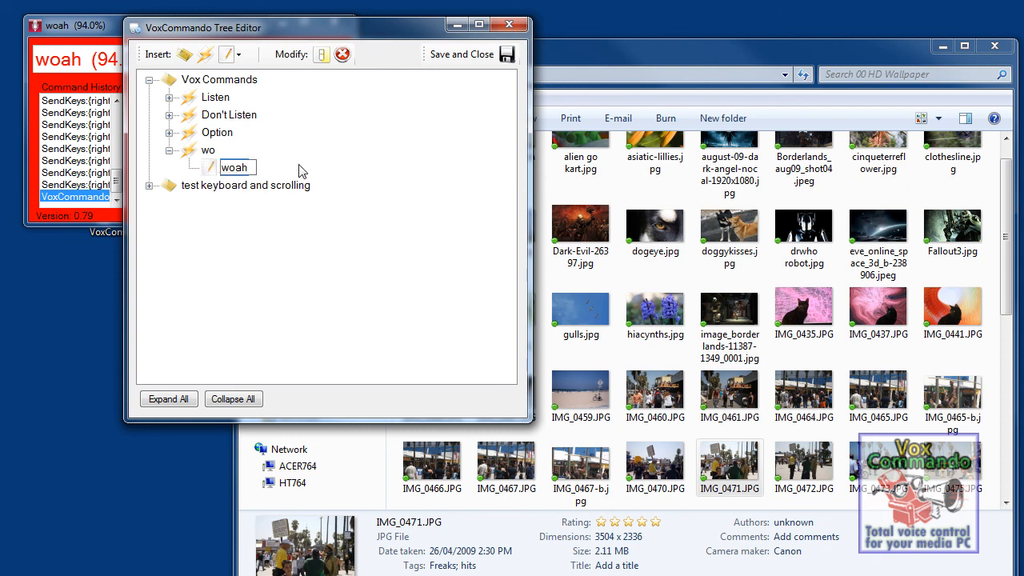
pyautogui.moveTo(308, 172)
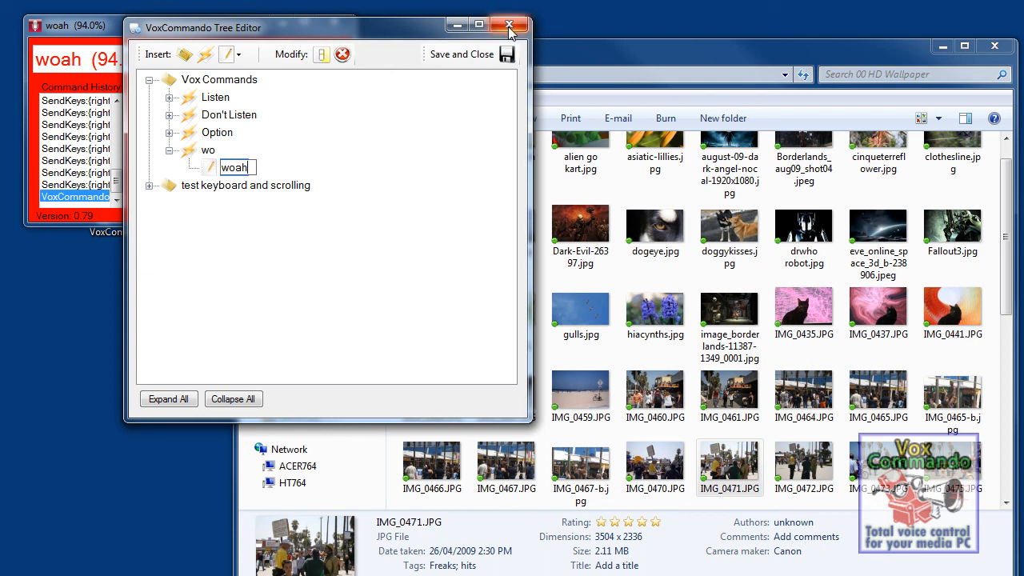
pyautogui.moveTo(509, 26)
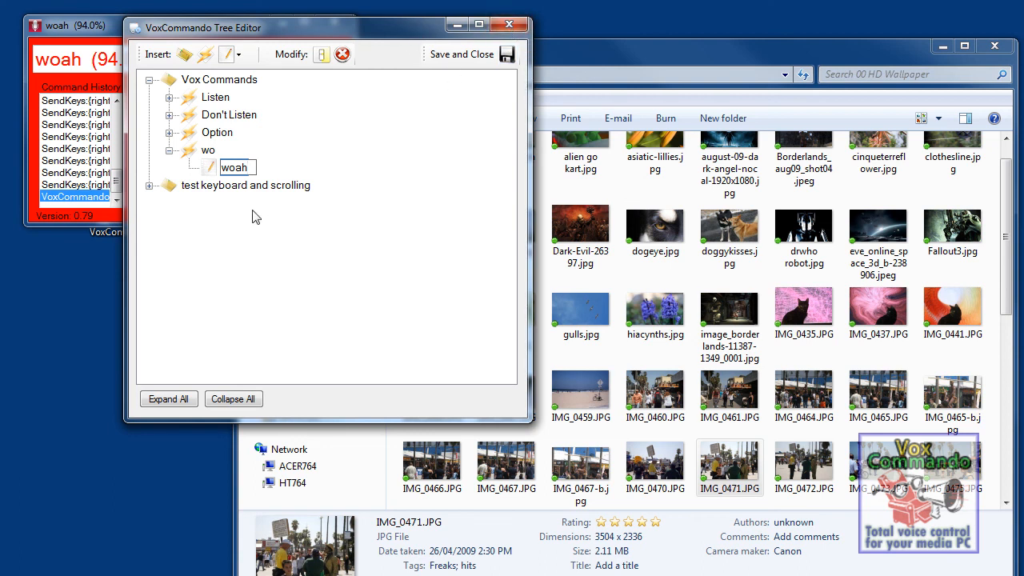
pyautogui.moveTo(184, 180)
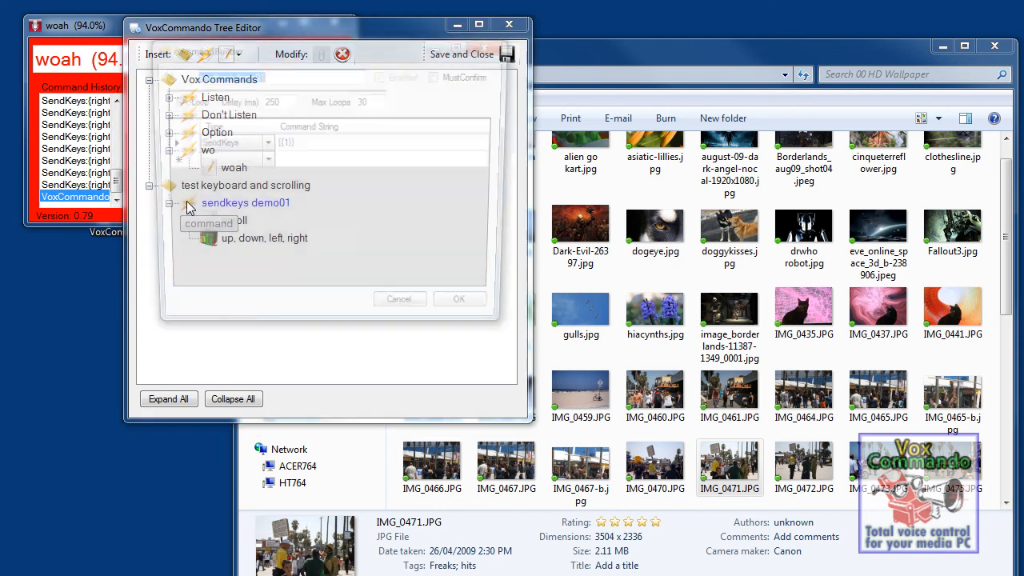
# Reduce sendkeys demo01's Max Loops from 30 to 5, keeping the 250 ms delay, and confirm
pyautogui.doubleClick(246, 201)
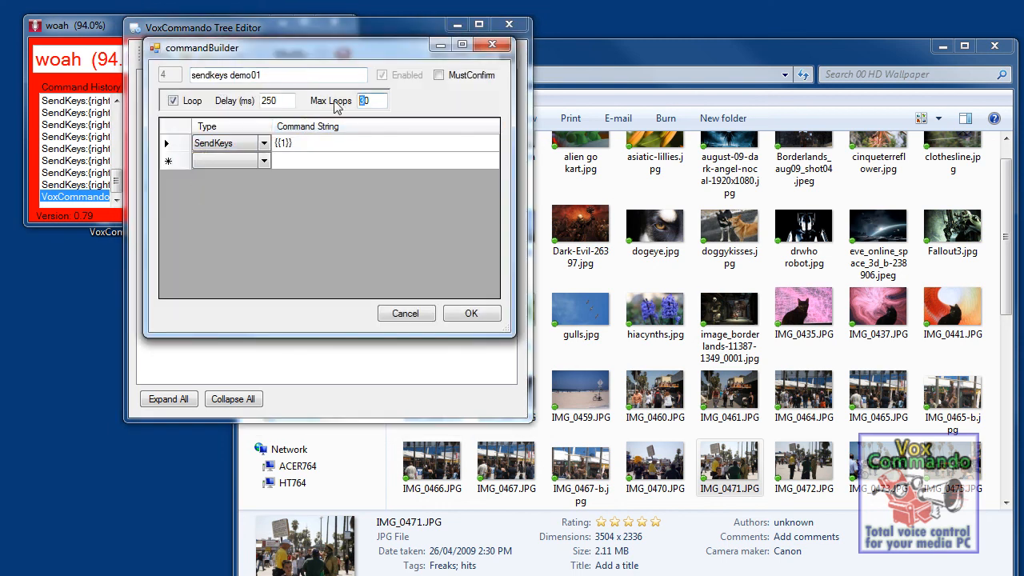
pyautogui.write('30')
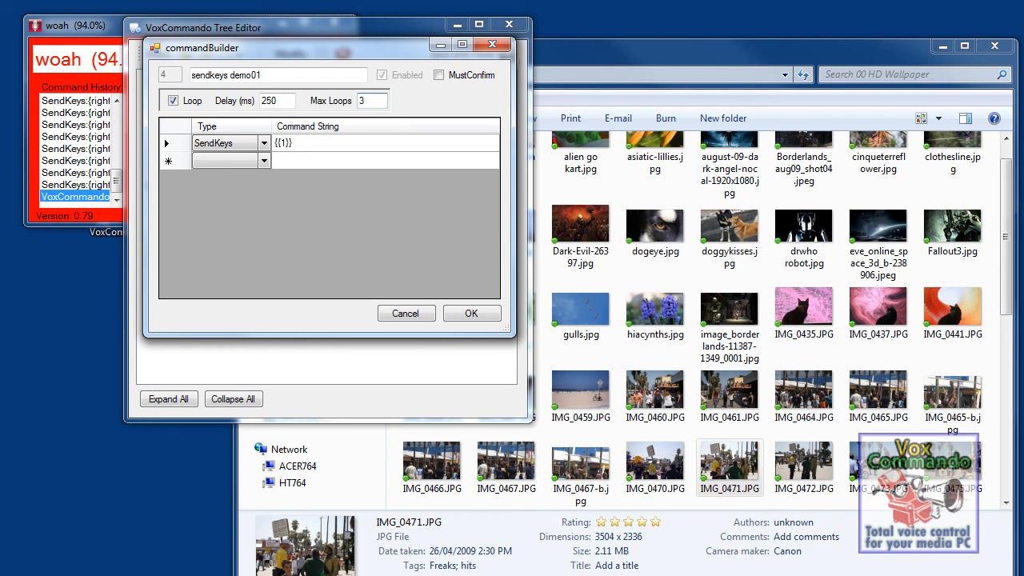
pyautogui.click(372, 99)
pyautogui.write('5')
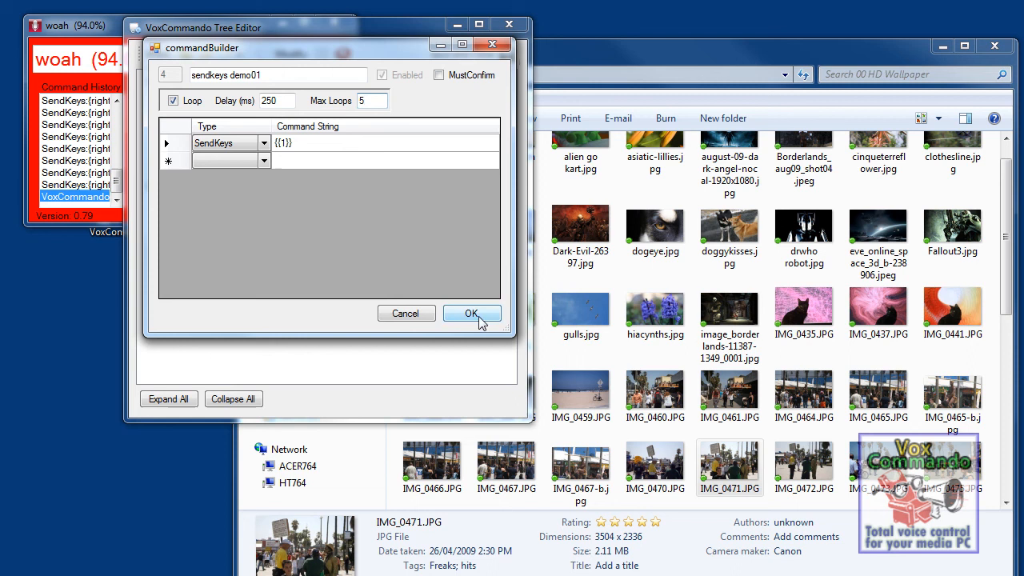
pyautogui.click(470, 312)
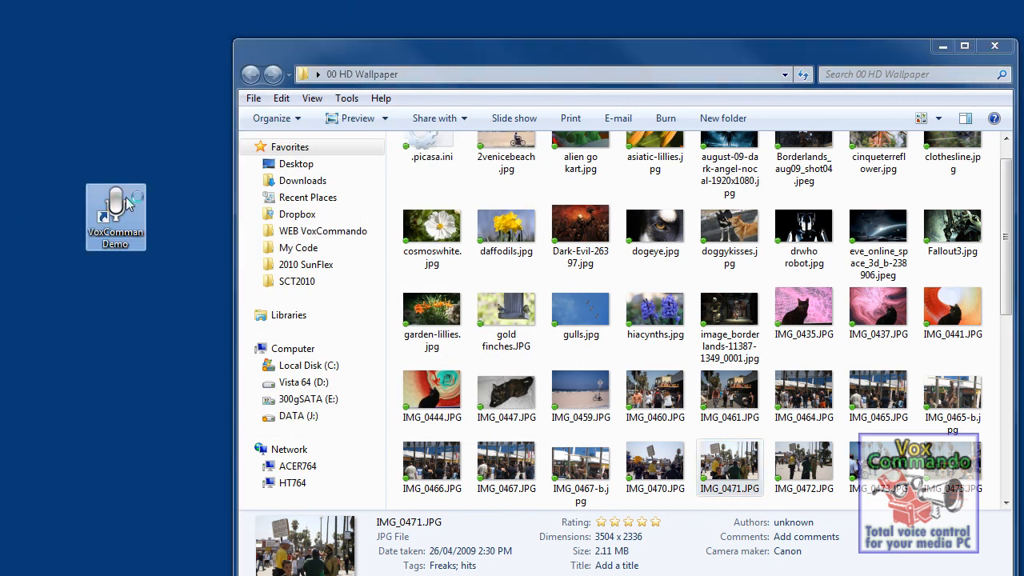
# Select a wallpaper thumbnail and let the spoken 'scroll down' loop move through the pictures
pyautogui.click(579, 232)
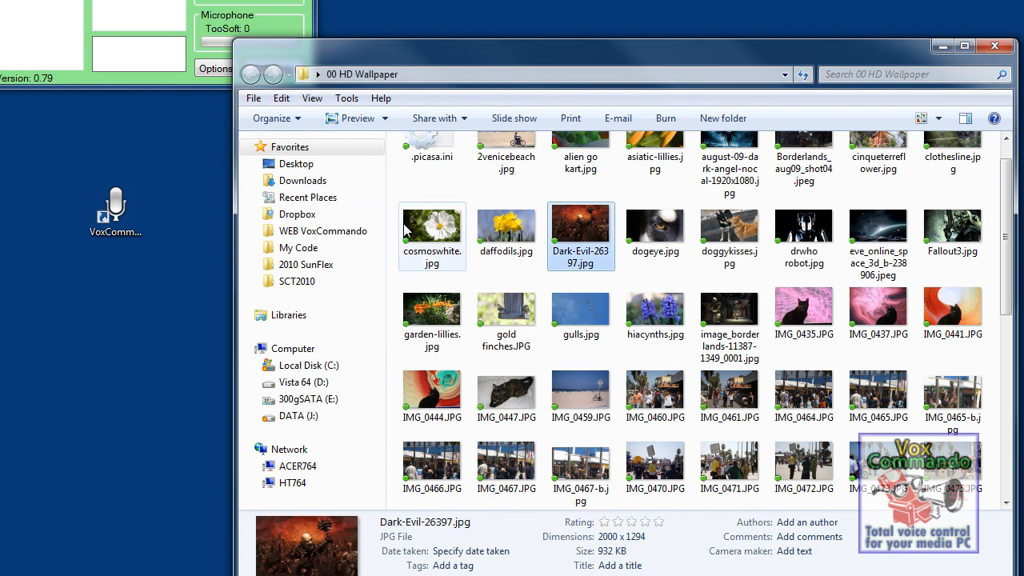
pyautogui.moveTo(432, 232)
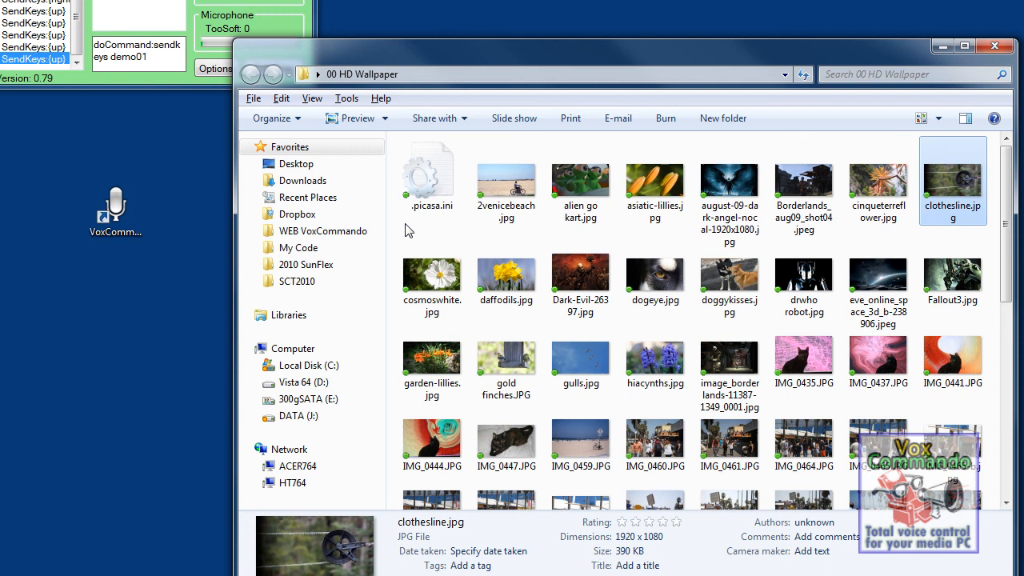
pyautogui.press('left')
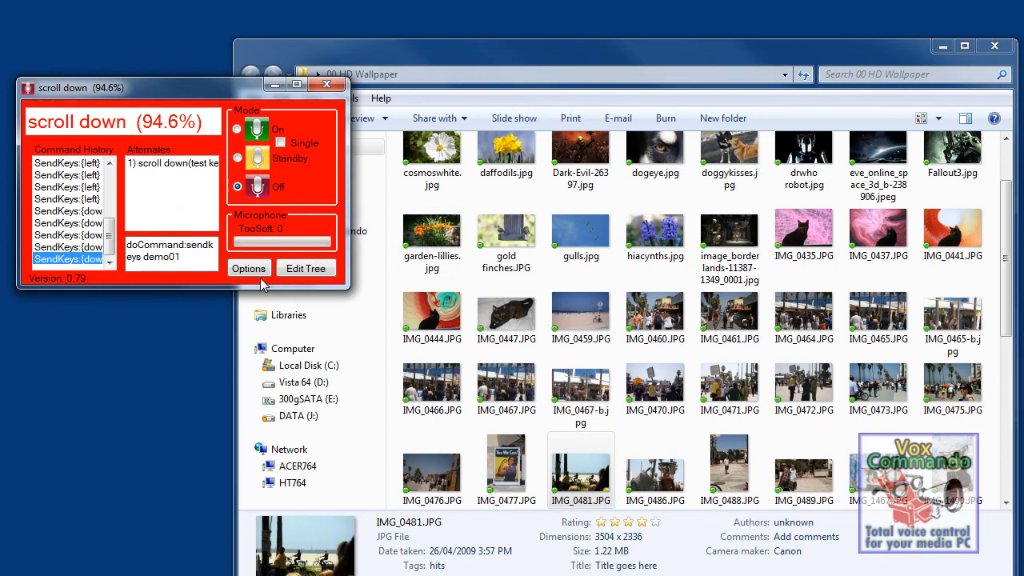
# Expand the groups and insert several new placeholder commands beside sendkeys demo01
pyautogui.click(306, 269)
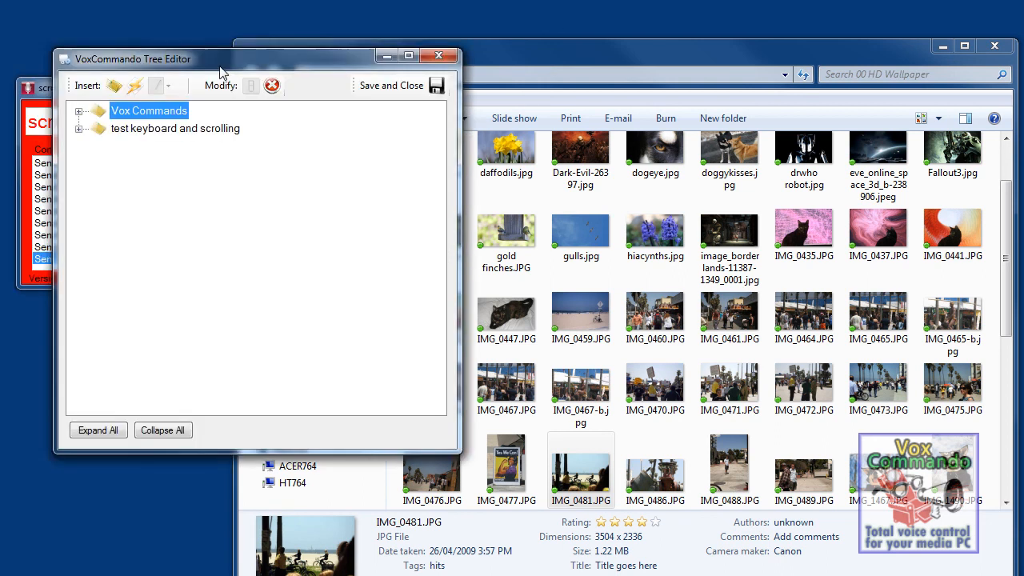
pyautogui.click(80, 150)
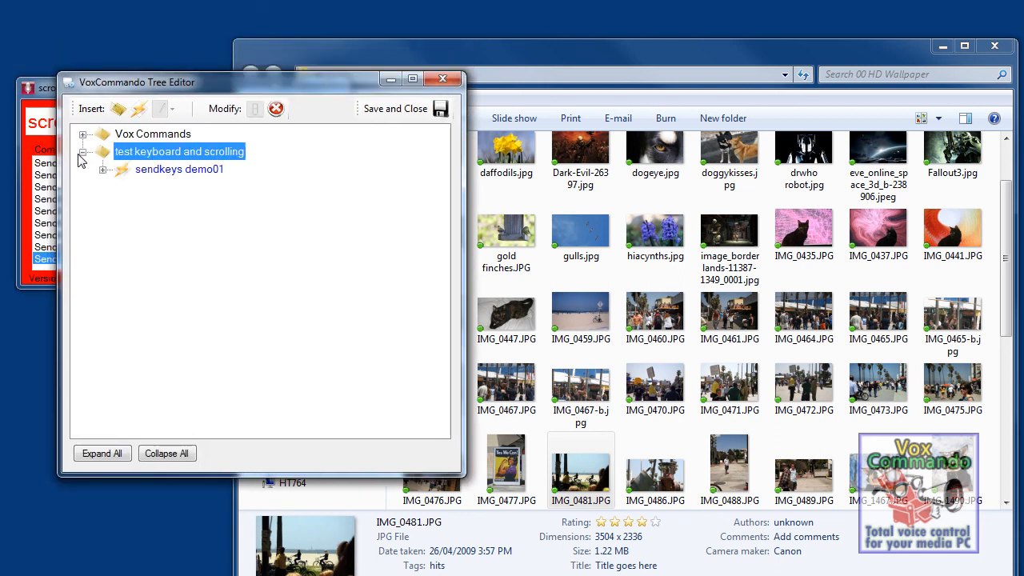
pyautogui.click(154, 134)
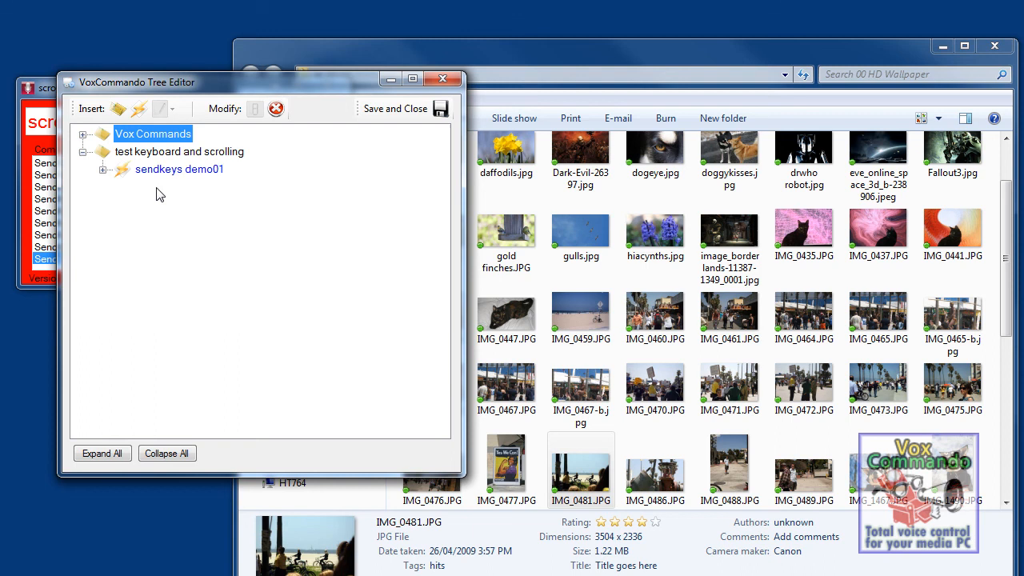
pyautogui.moveTo(128, 195)
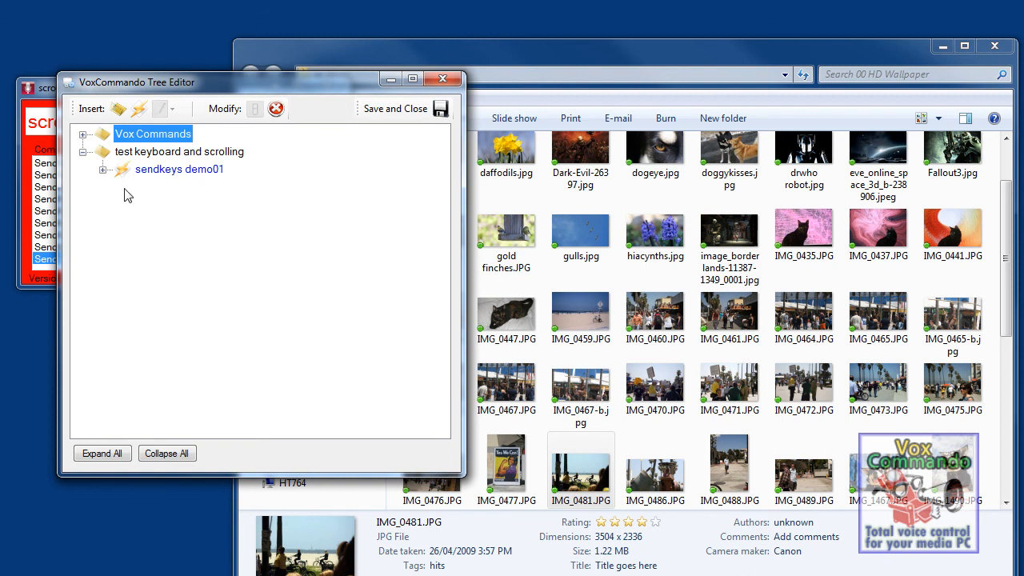
pyautogui.click(137, 109)
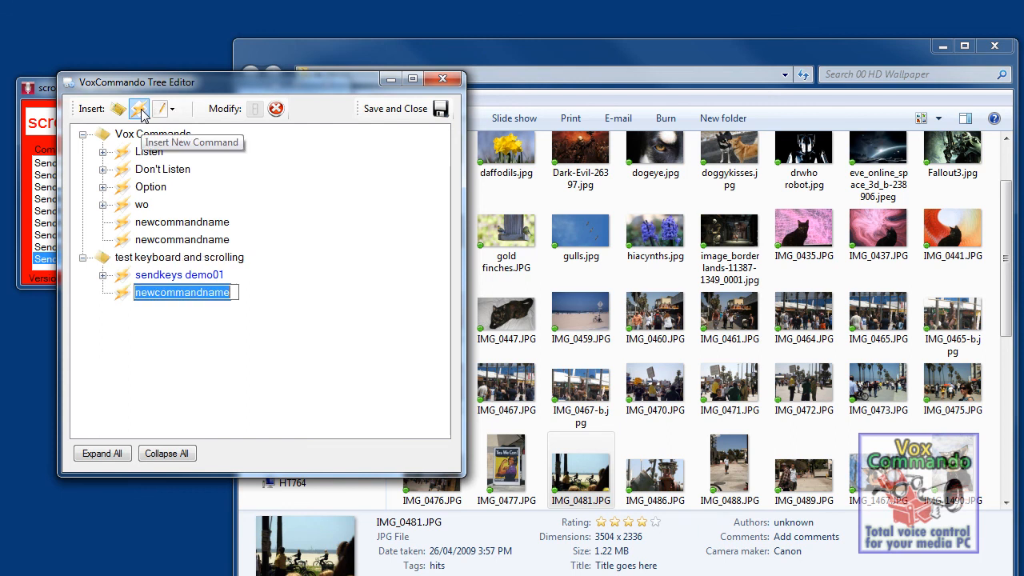
pyautogui.click(138, 109)
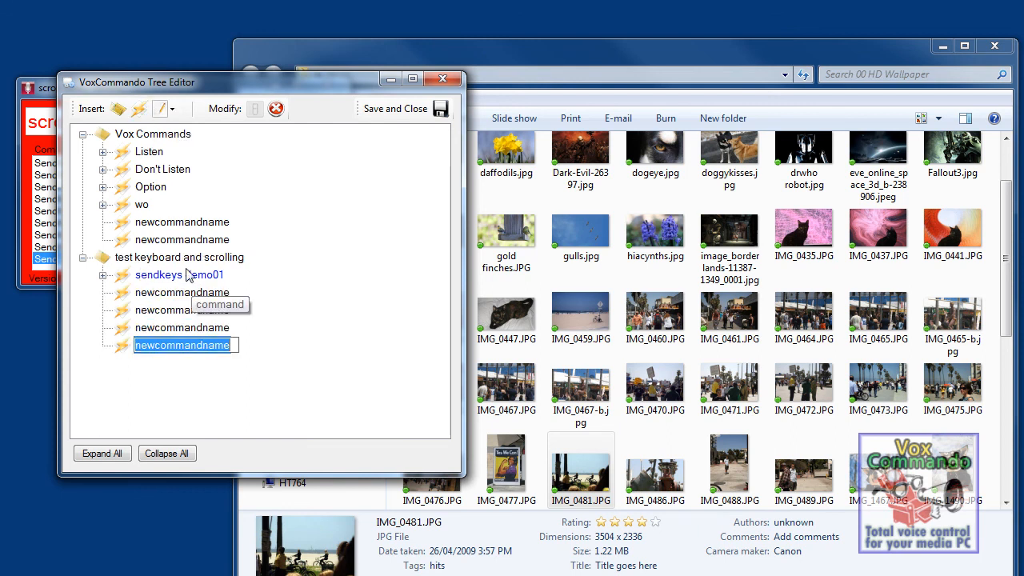